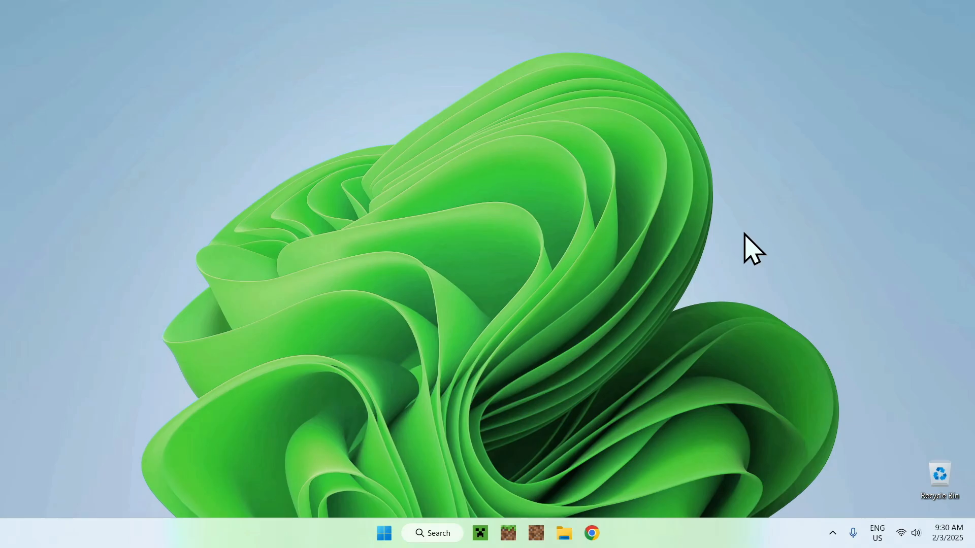
mouse_move(773, 270)
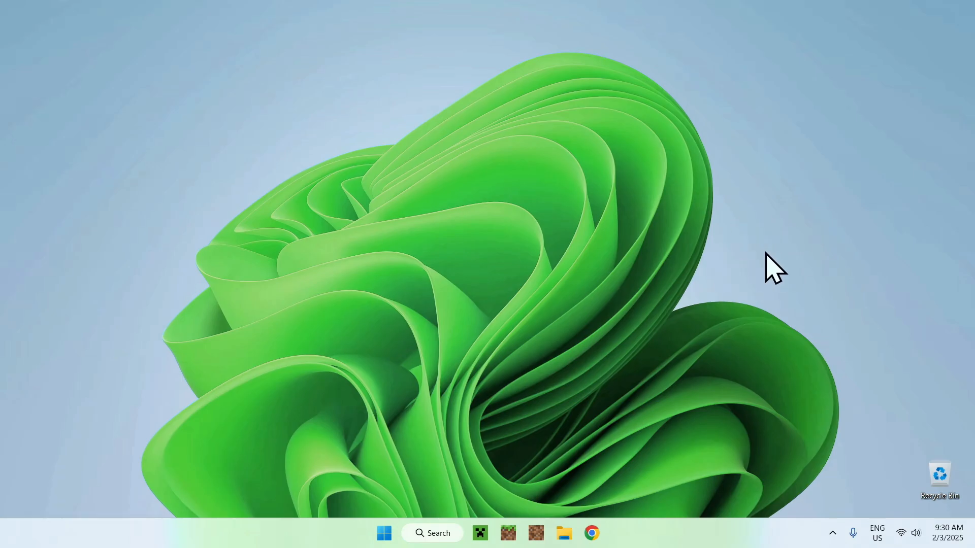
mouse_move(595, 534)
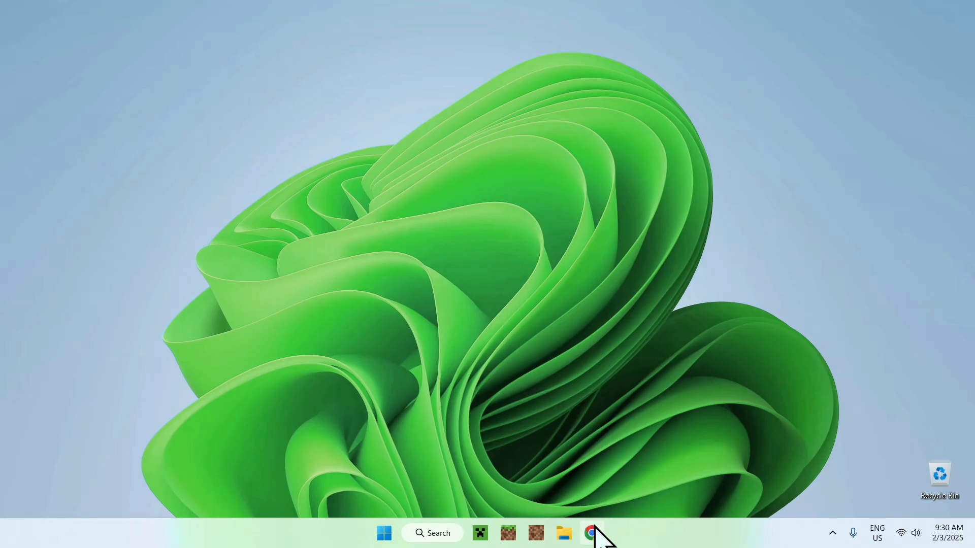
Launch Chrome, search Google for 'Modrinth', and open the Modrinth result
left_click(594, 533)
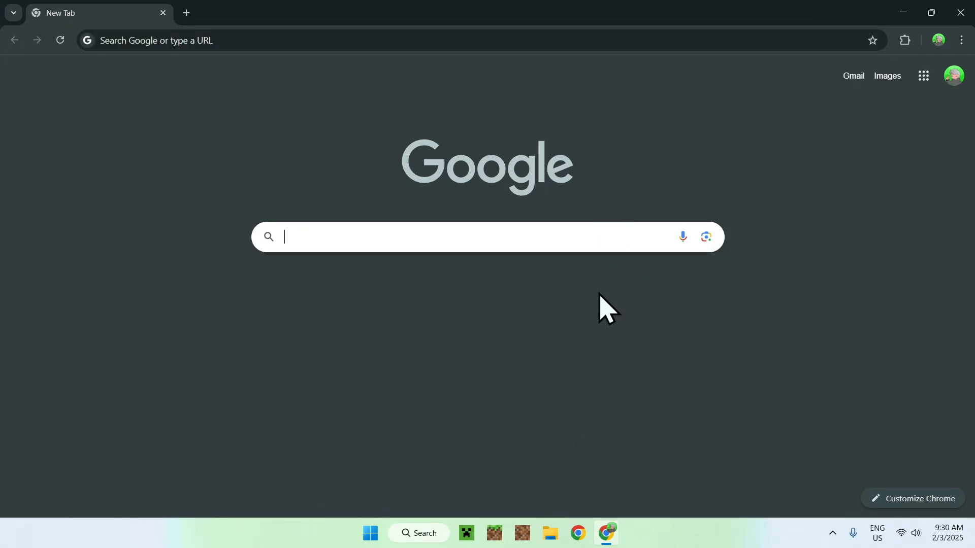
type("Modrinth")
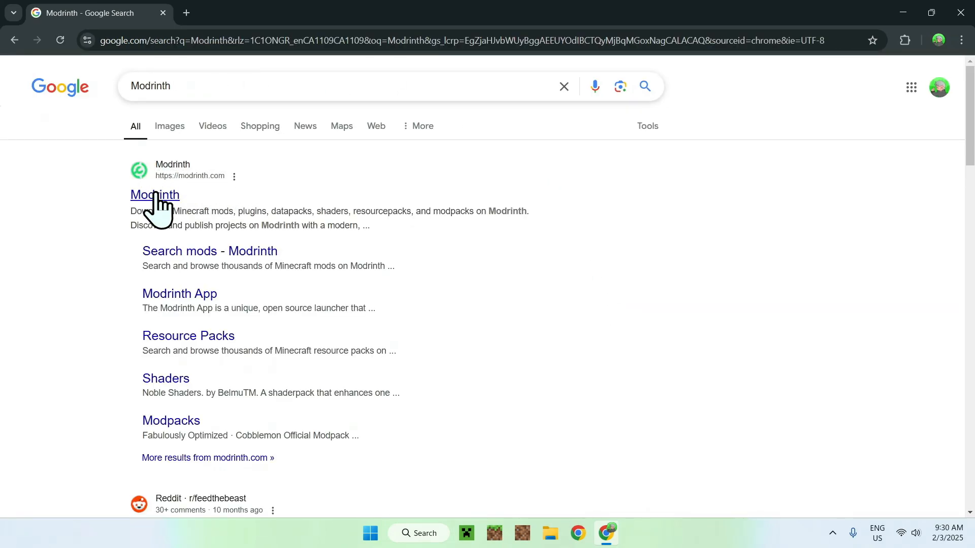
left_click(154, 195)
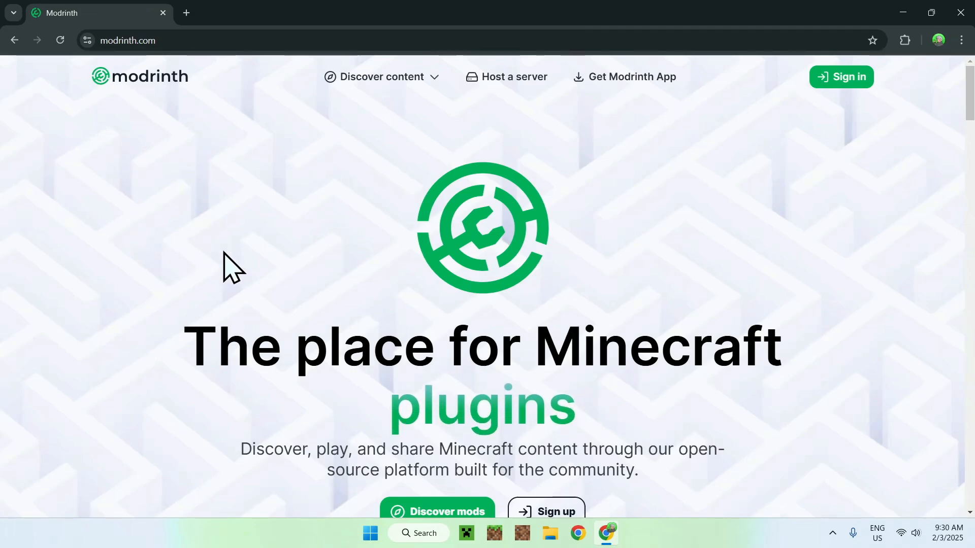
mouse_move(358, 193)
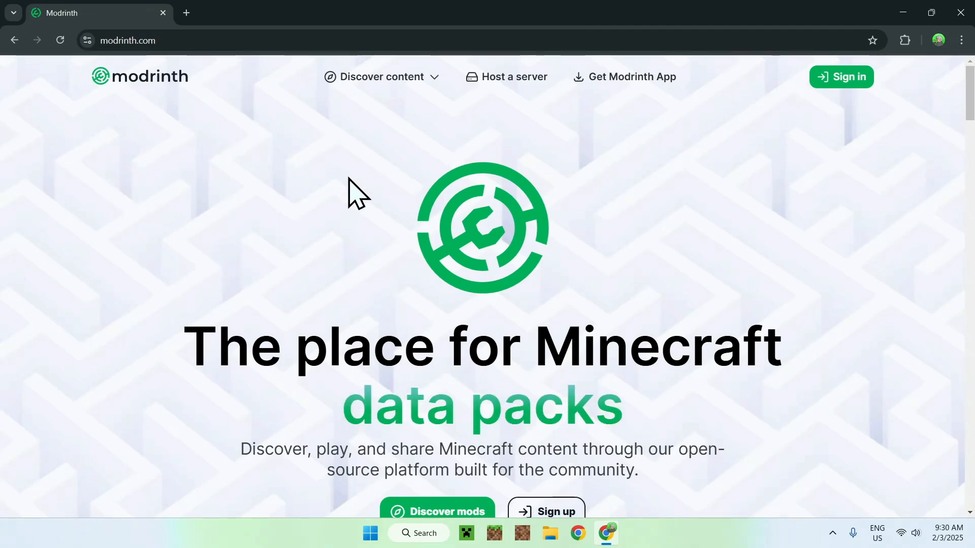
mouse_move(380, 115)
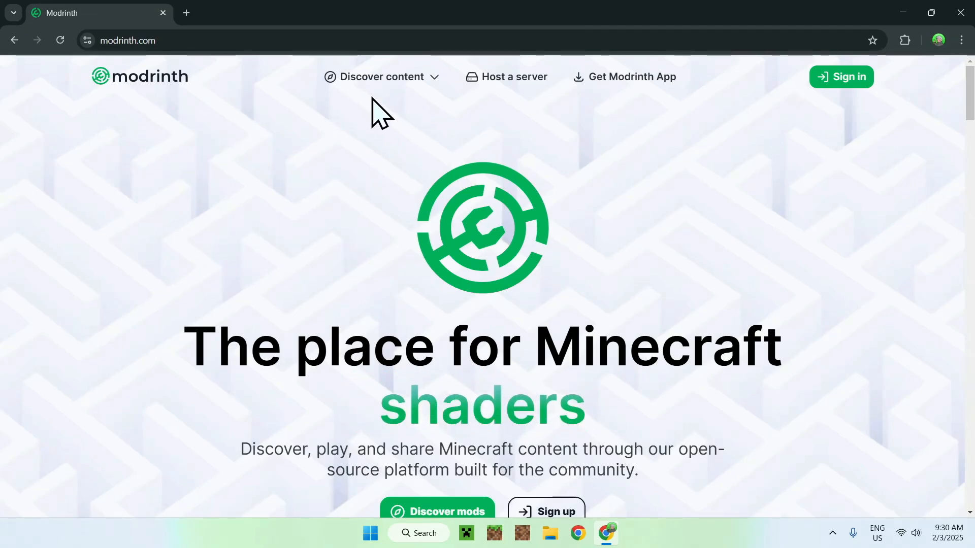
Search Modrinth's Shaders listing for 'Potato' and open the Potato Shaders project
left_click(379, 76)
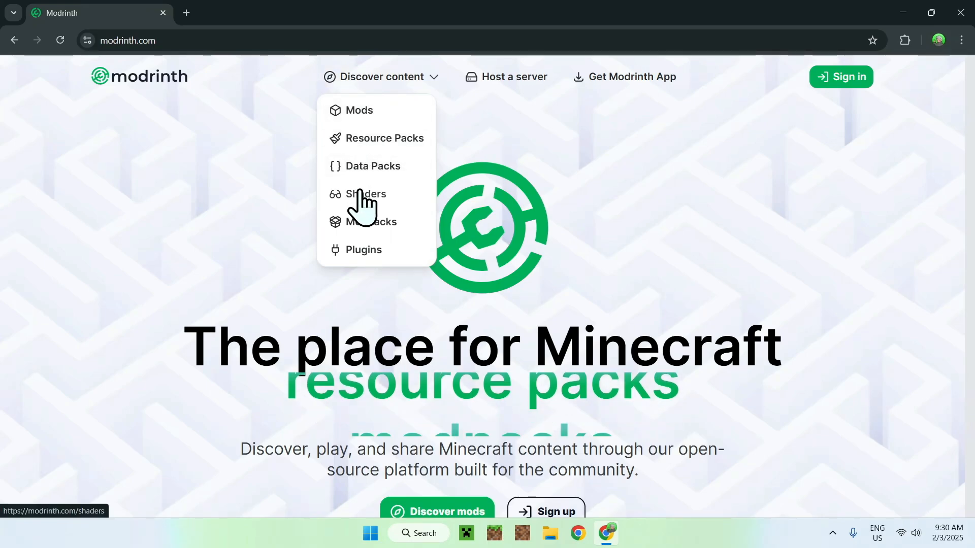
left_click(366, 194)
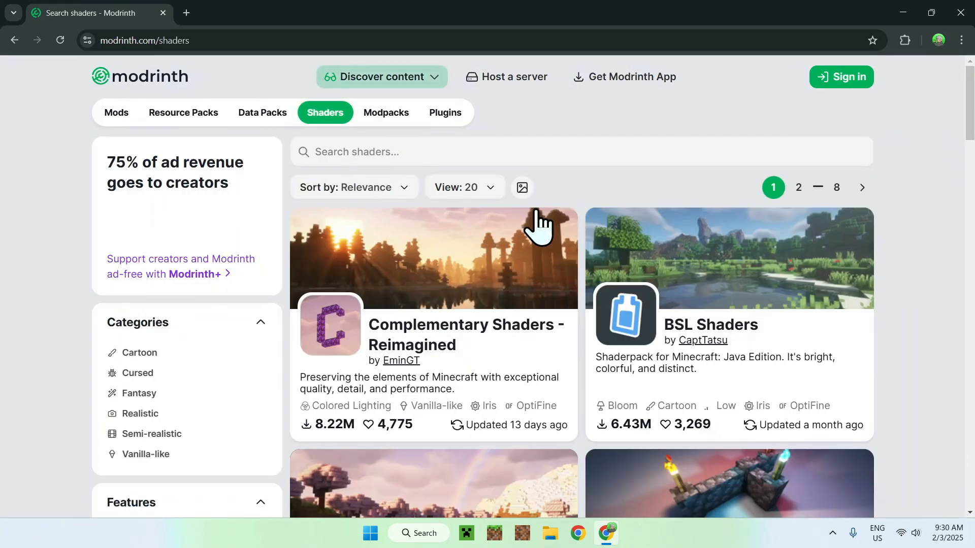
left_click(581, 152)
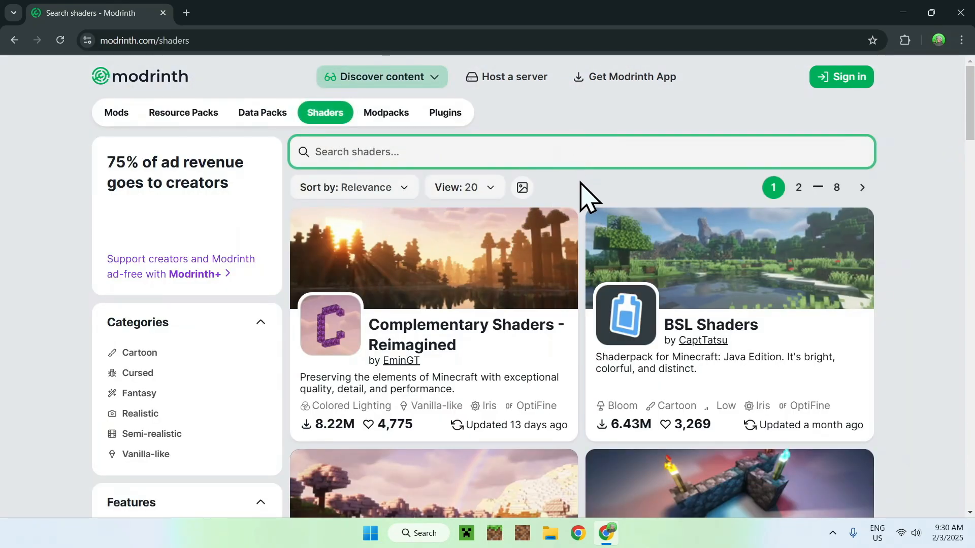
type("P")
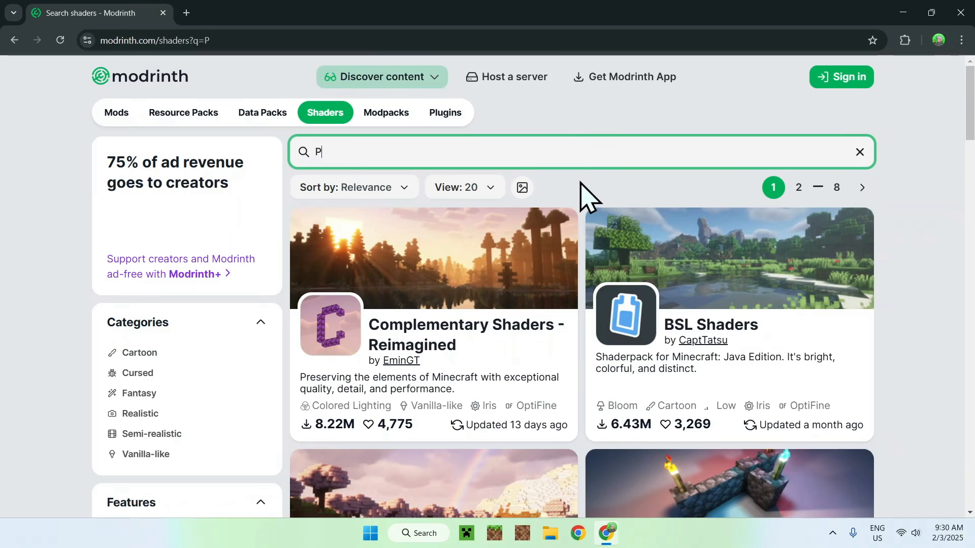
type("otato")
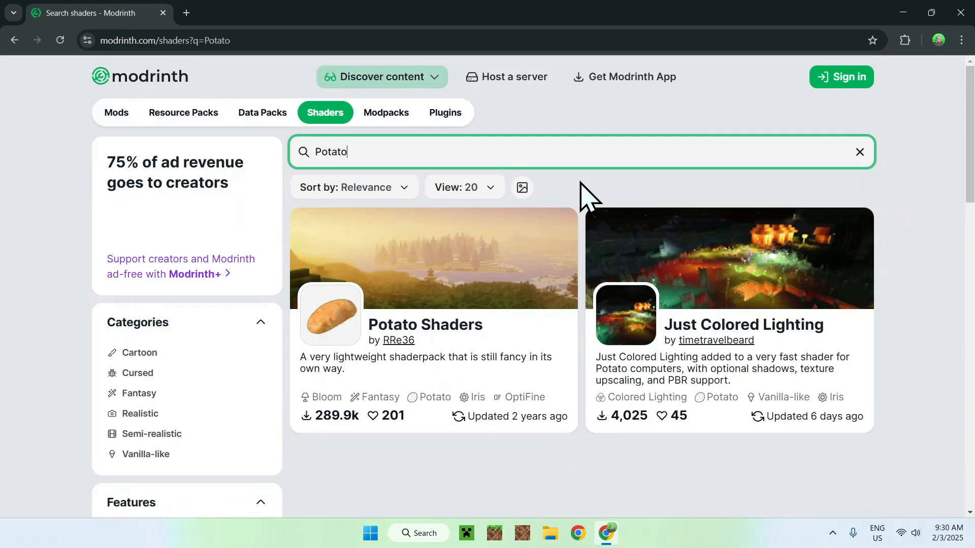
mouse_move(429, 348)
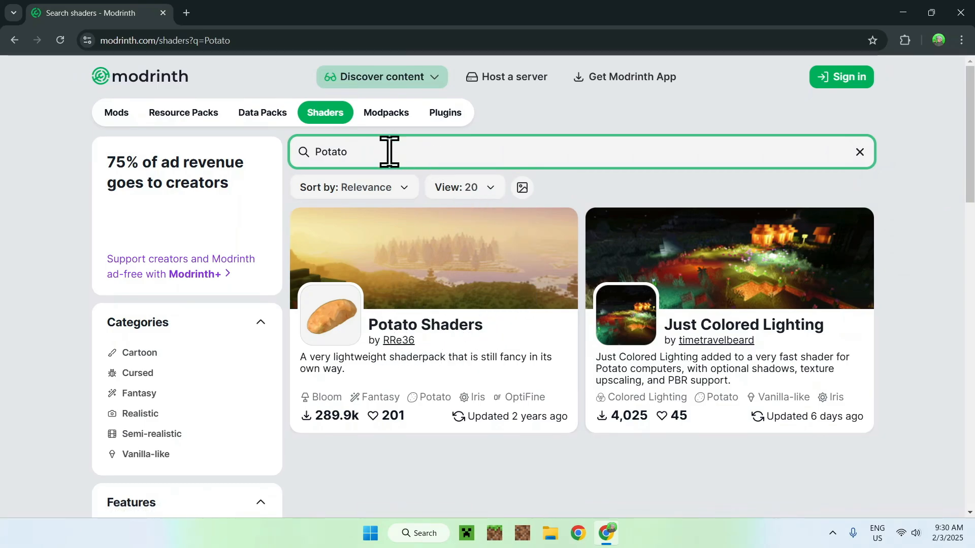
mouse_move(413, 345)
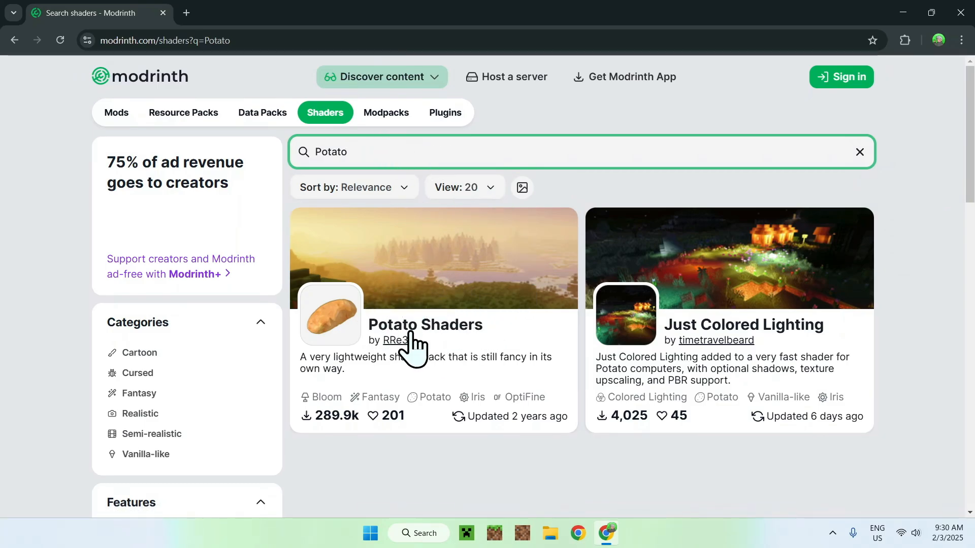
left_click(425, 324)
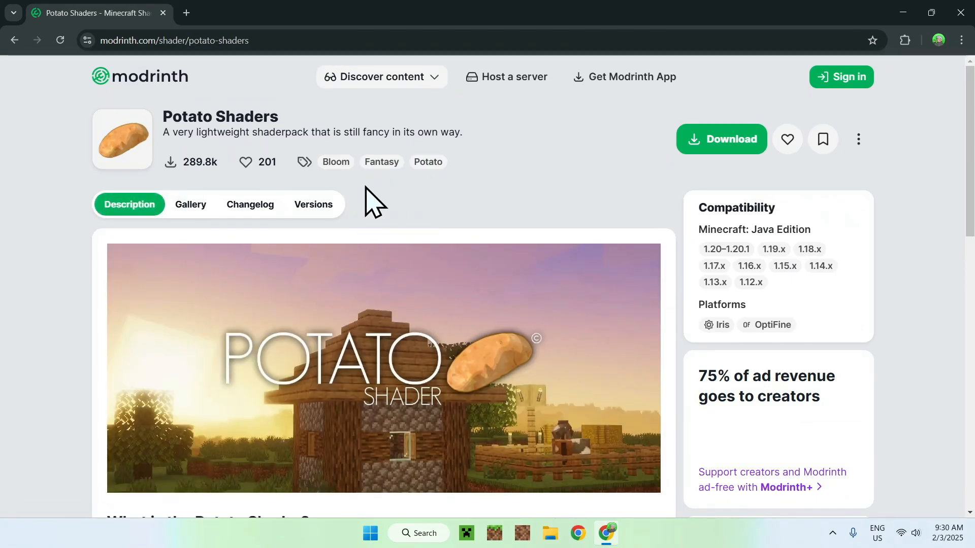
Download the 1.0d release from the Potato Shaders versions list
left_click(313, 204)
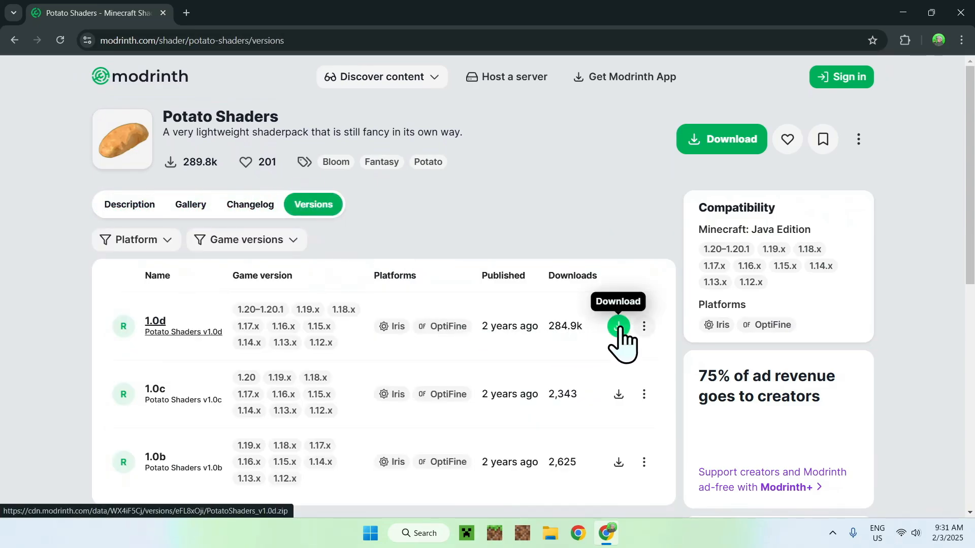
left_click(617, 325)
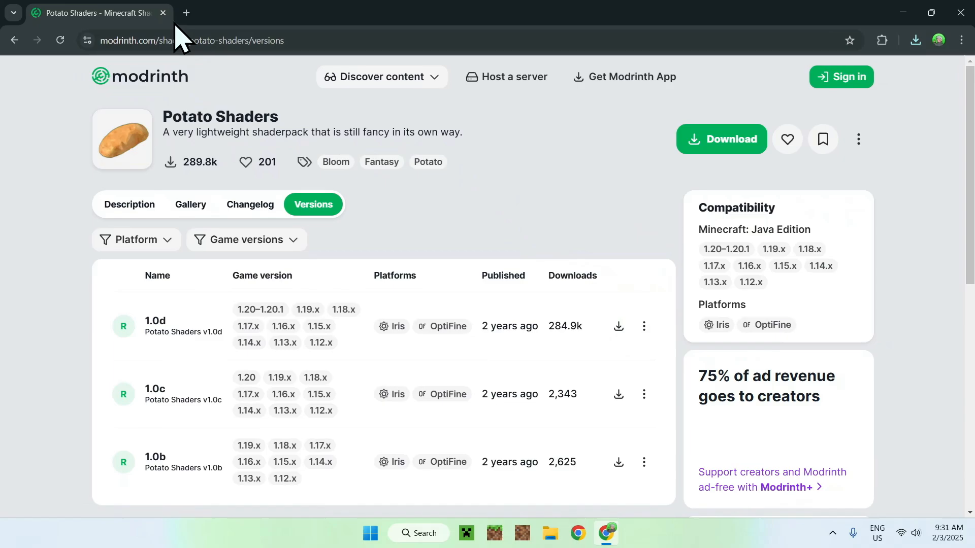
Search 'Iris Shaders' in a new tab and download the universal Iris Installer jar from irisshaders.dev
left_click(186, 12)
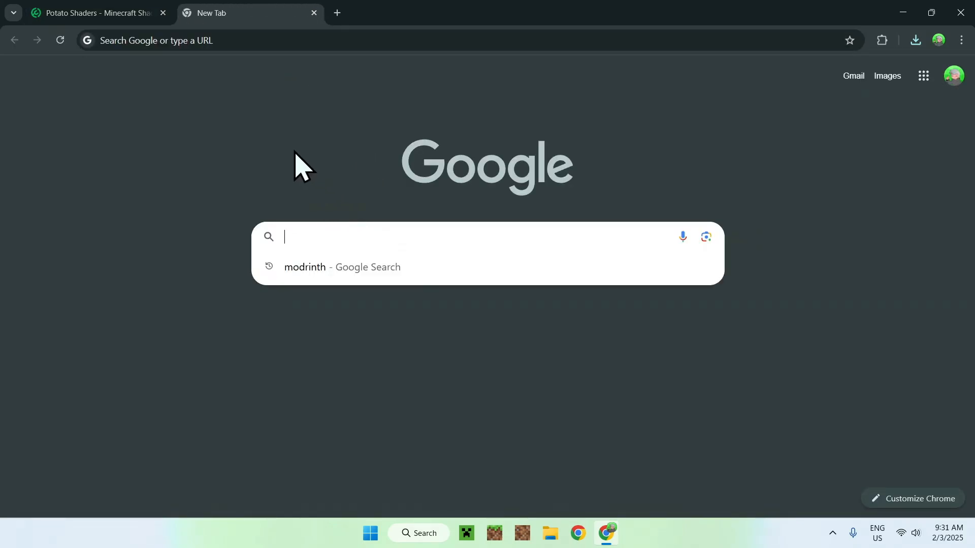
type("Iris Shaders")
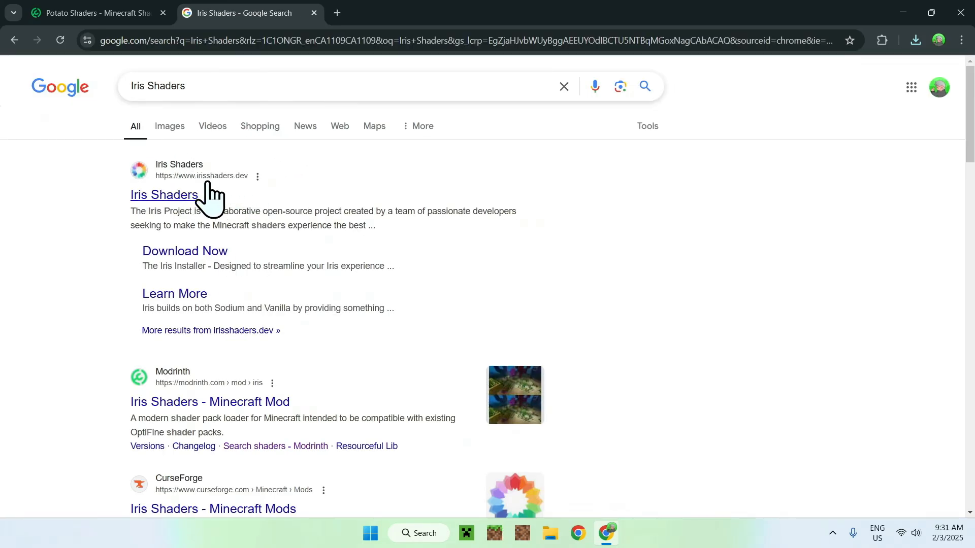
left_click(163, 194)
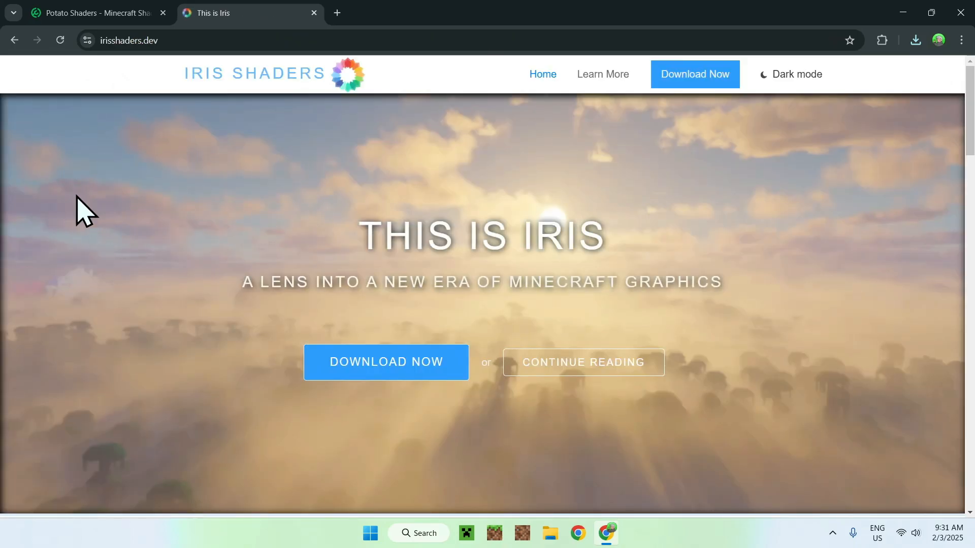
mouse_move(327, 407)
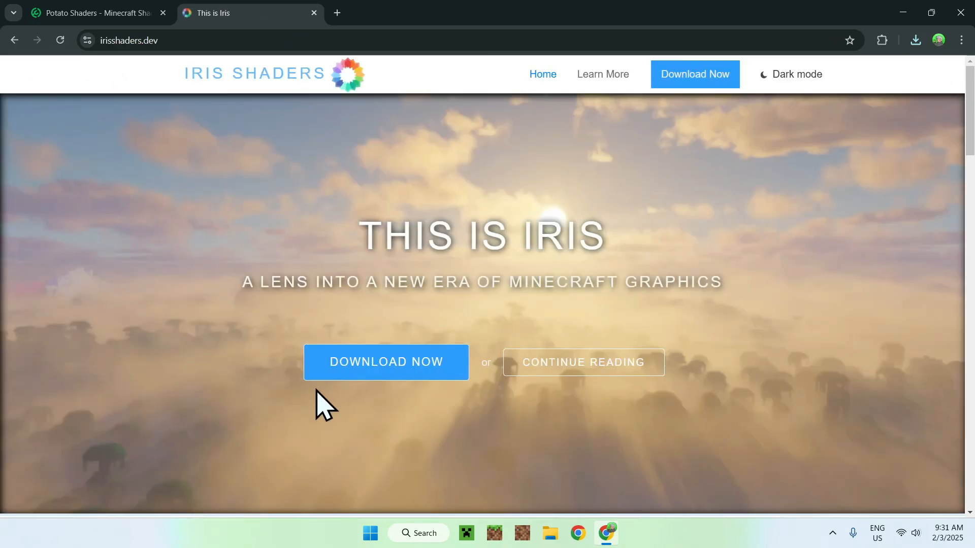
left_click(385, 361)
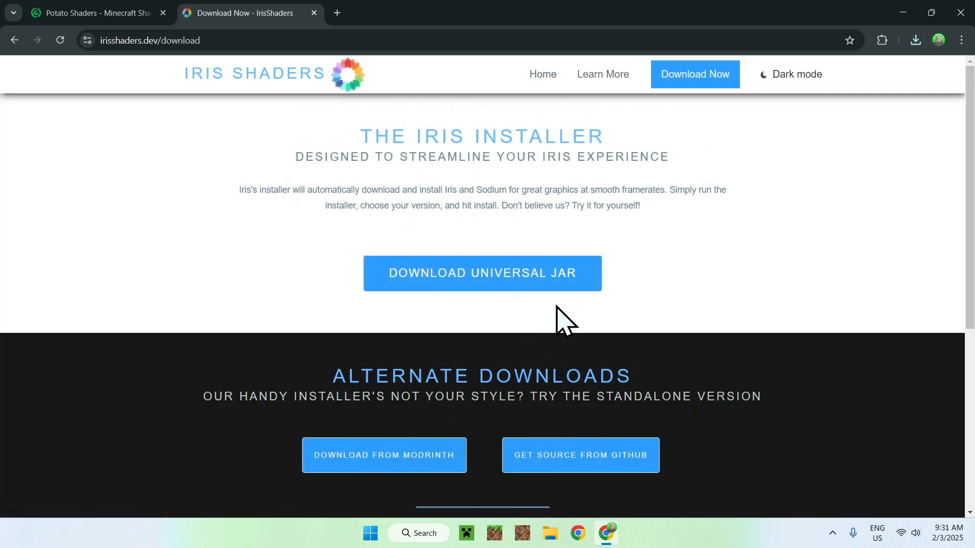
left_click(482, 273)
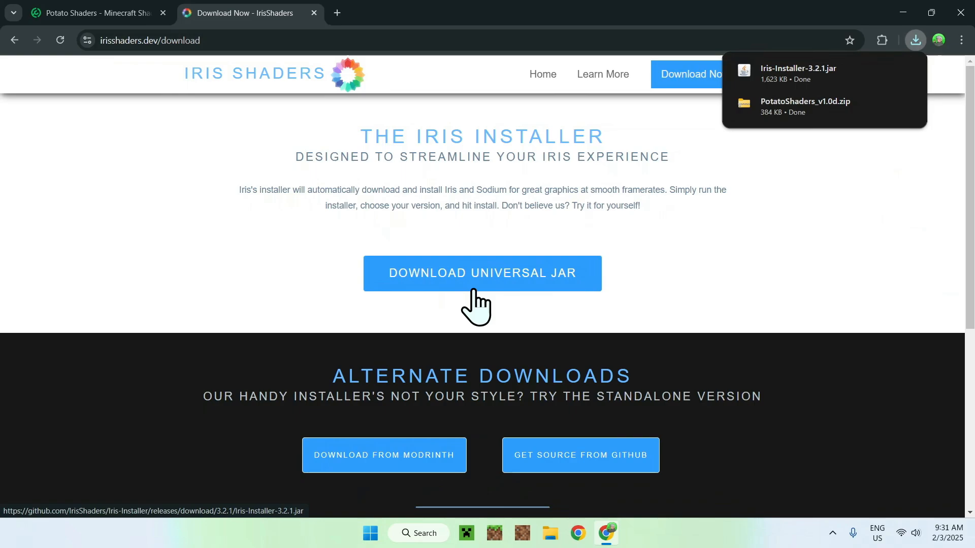
mouse_move(823, 80)
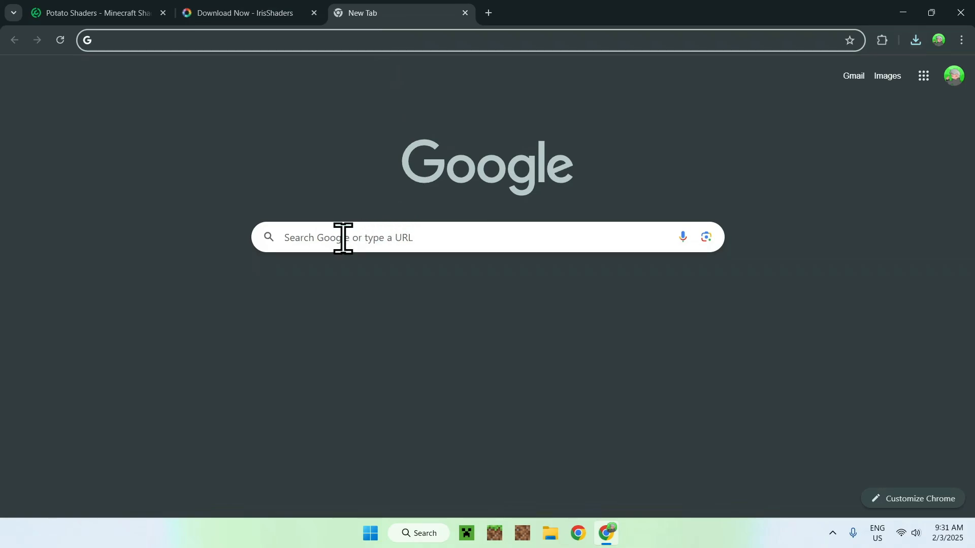
Search 'JDK 23' and show the Windows JDK 23 installers on Oracle's Java Downloads page
type("JDK 23")
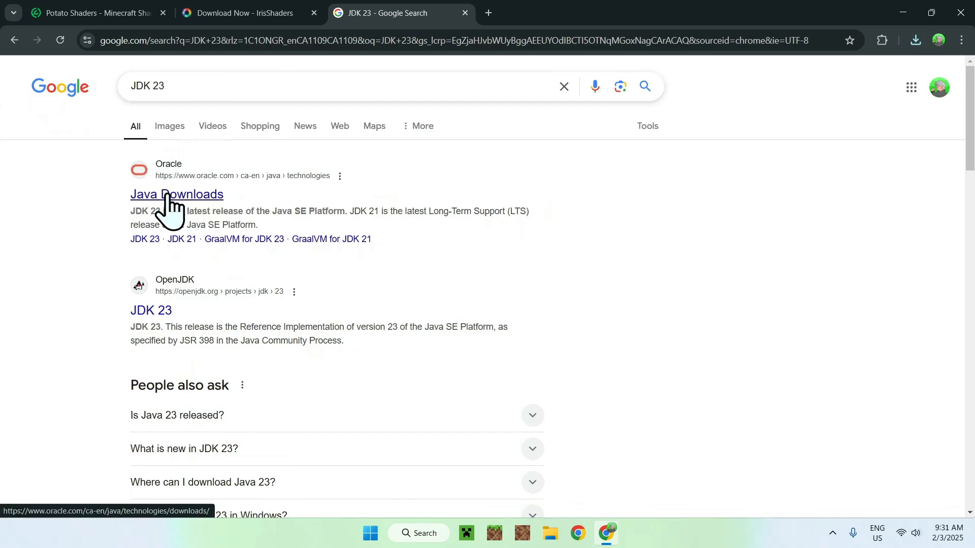
left_click(176, 195)
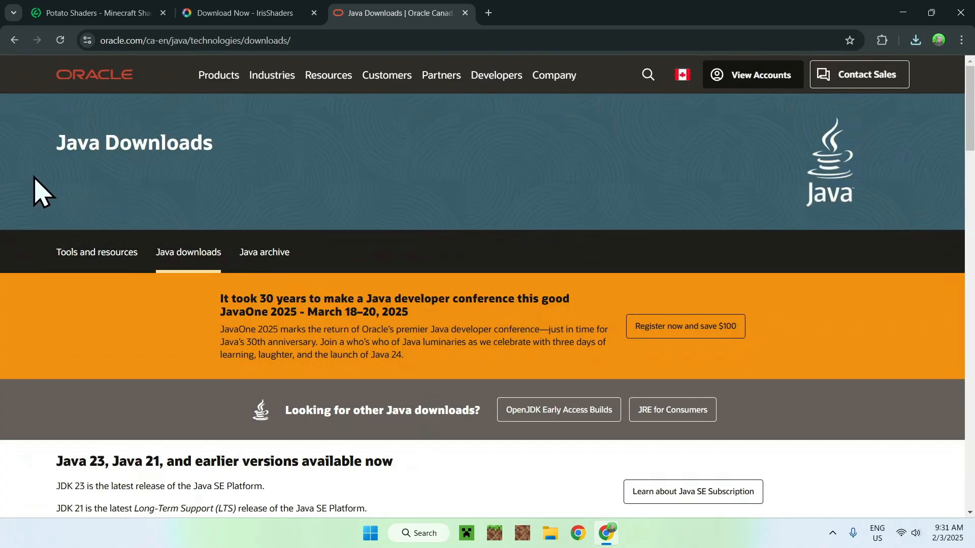
scroll("down", 3)
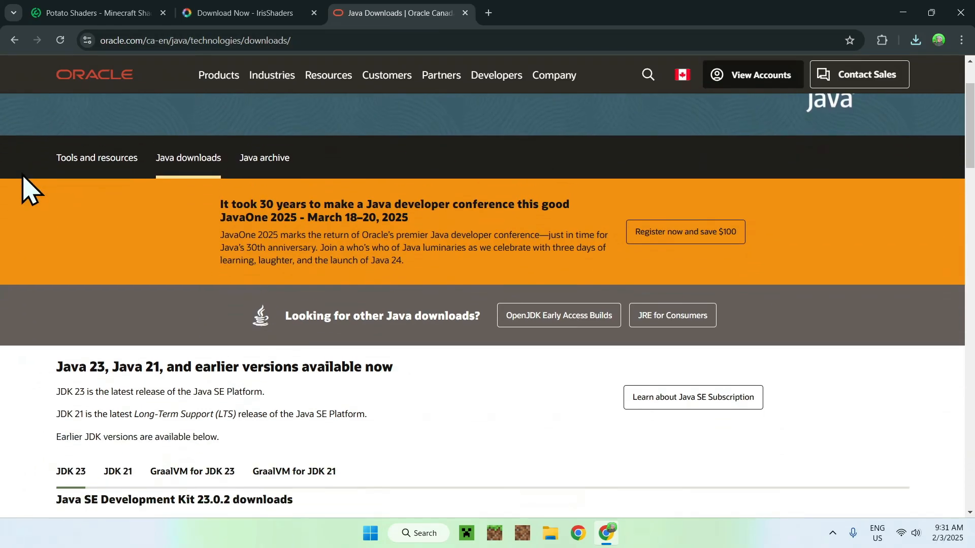
scroll("down", 3)
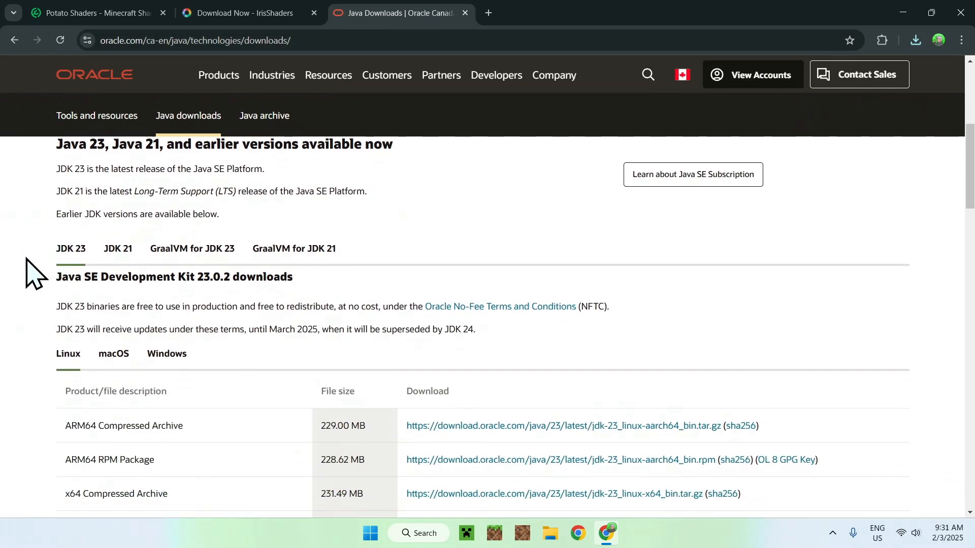
left_click(166, 353)
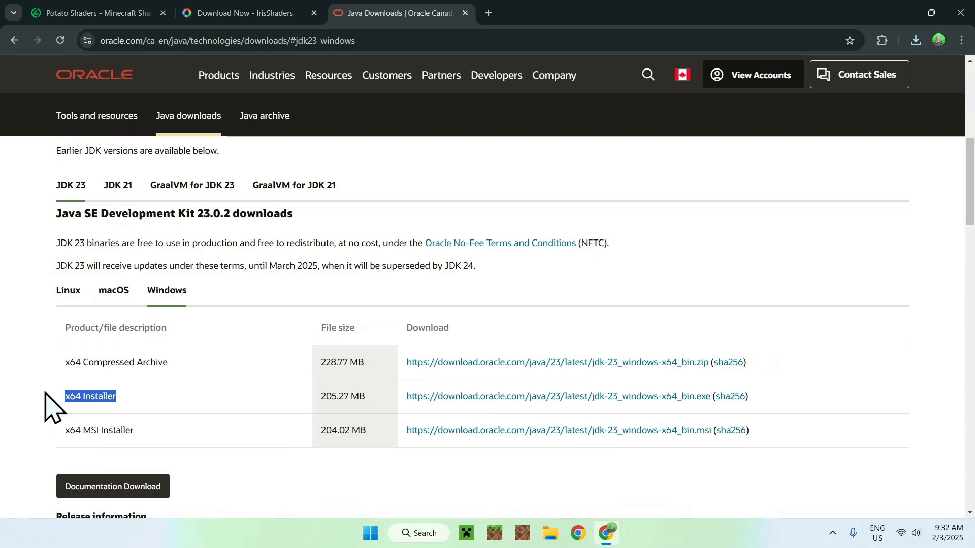
mouse_move(37, 413)
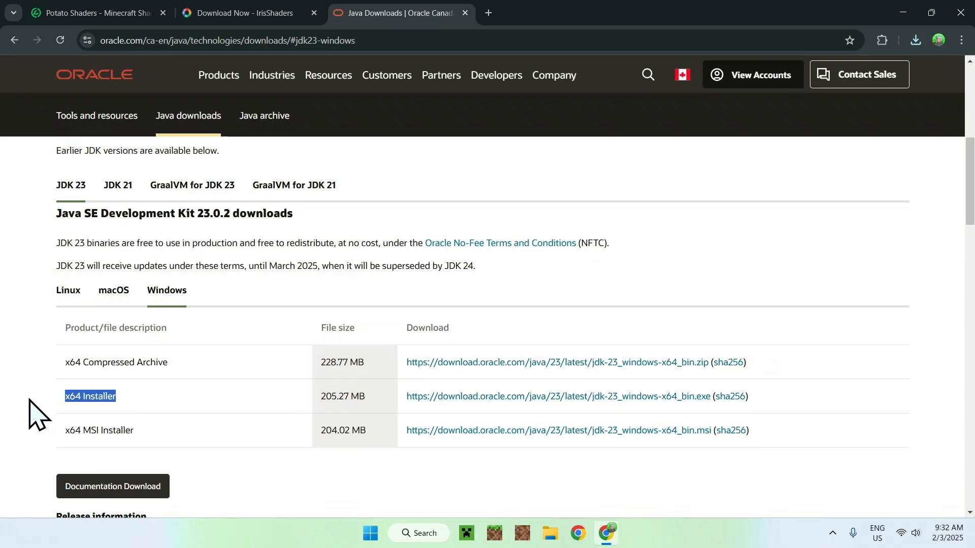
mouse_move(962, 12)
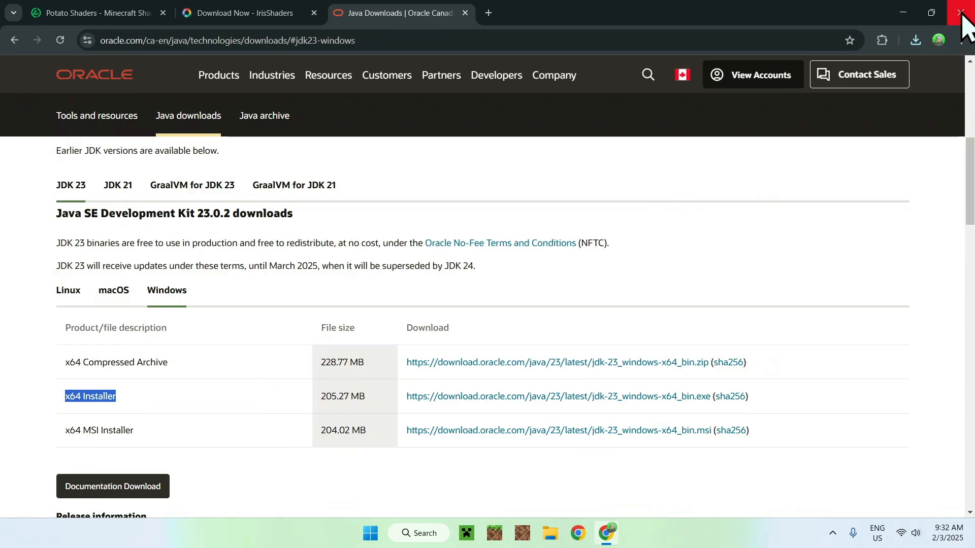
Close Chrome, open Downloads in File Explorer, and select Iris-Installer-3.2.1.jar
left_click(962, 12)
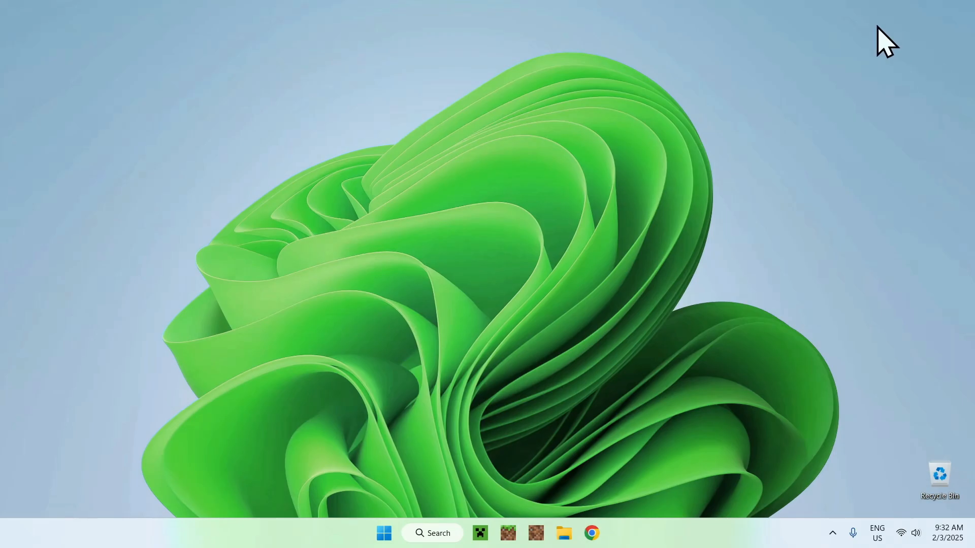
mouse_move(585, 463)
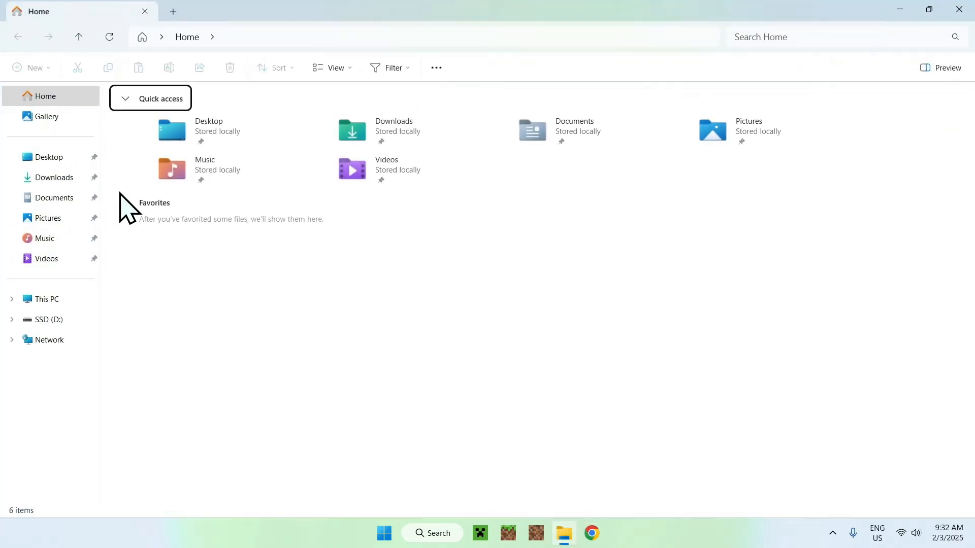
left_click(54, 177)
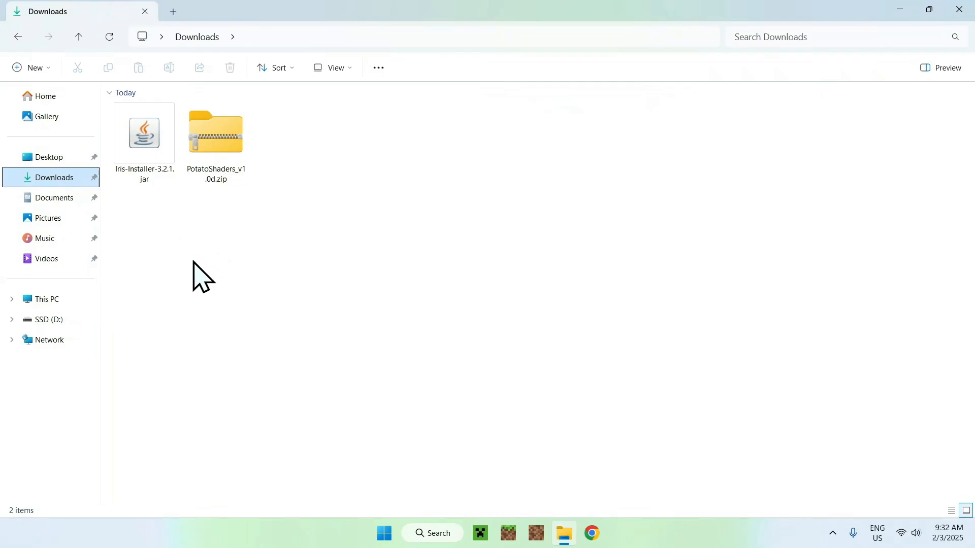
left_click_drag(202, 277, 252, 243)
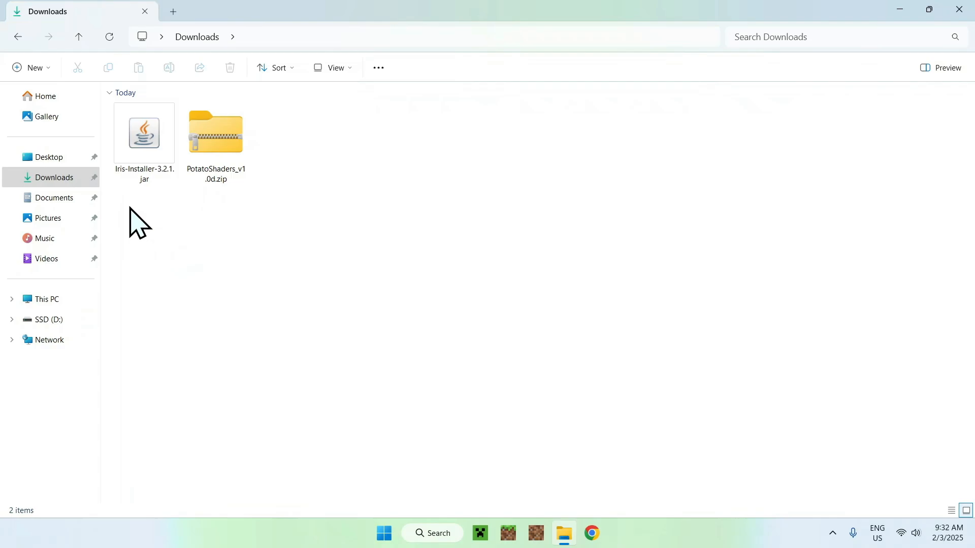
left_click(143, 132)
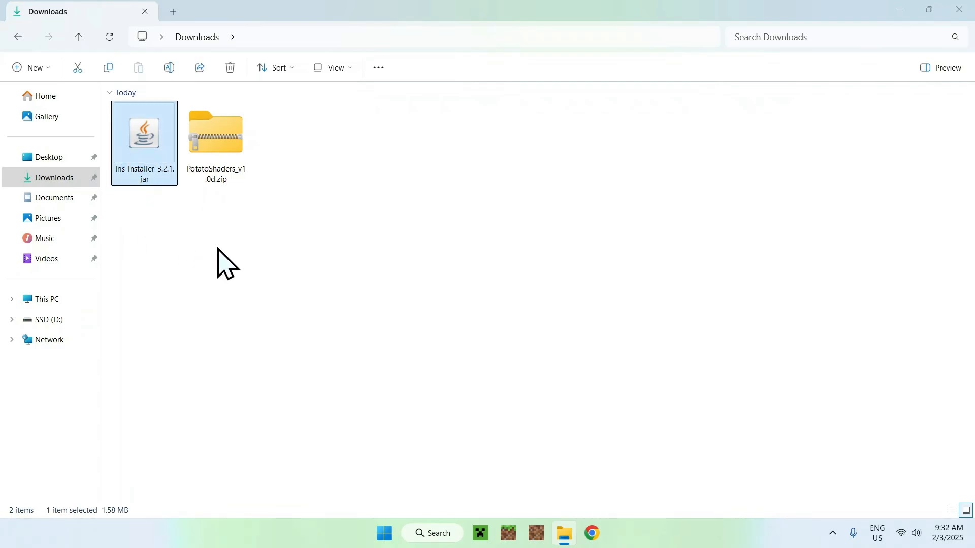
Run the Iris installer and install Iris Only for Minecraft 1.21.4 into .minecraft
double_click(143, 132)
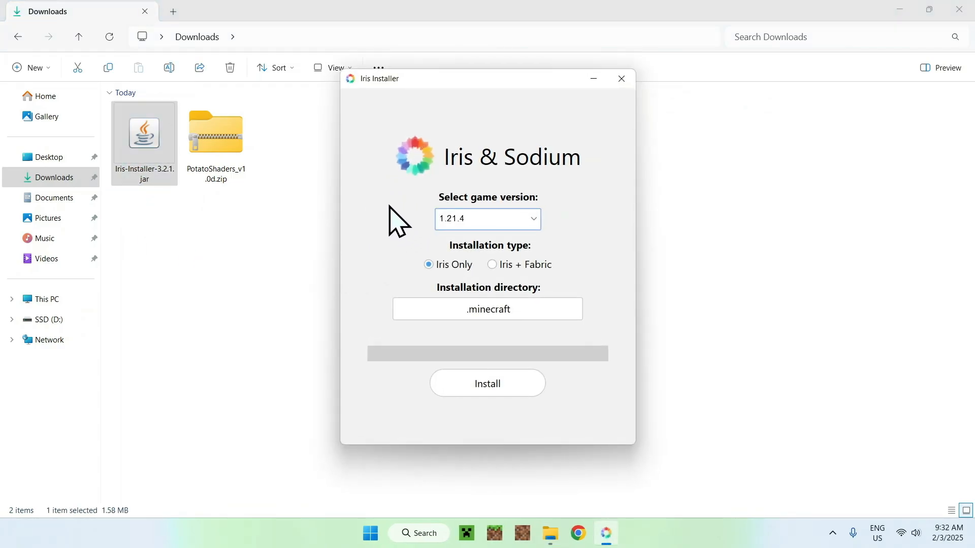
mouse_move(379, 205)
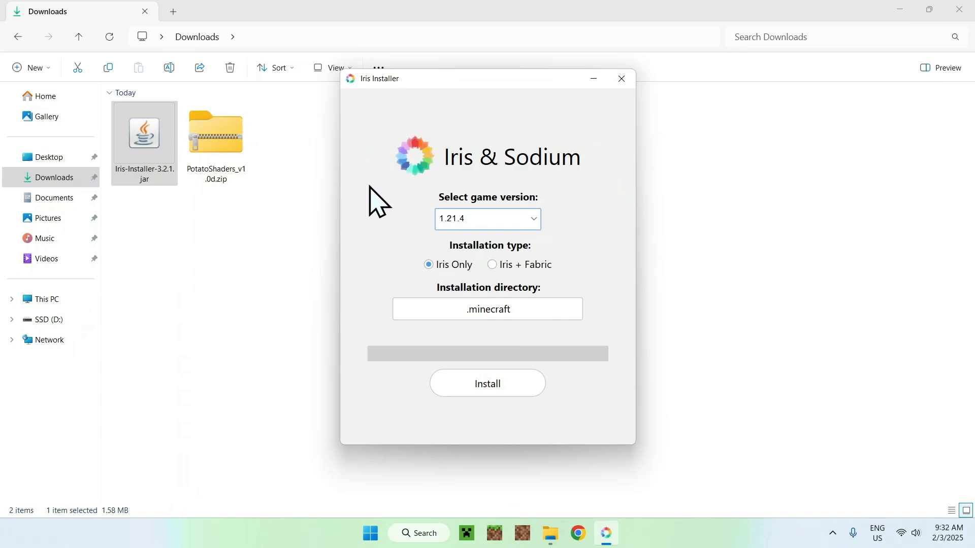
mouse_move(384, 208)
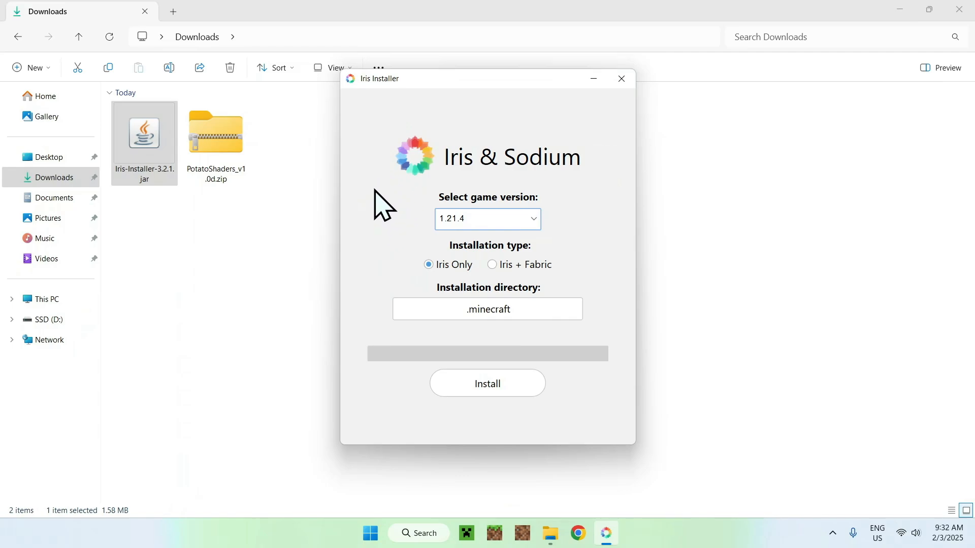
mouse_move(450, 236)
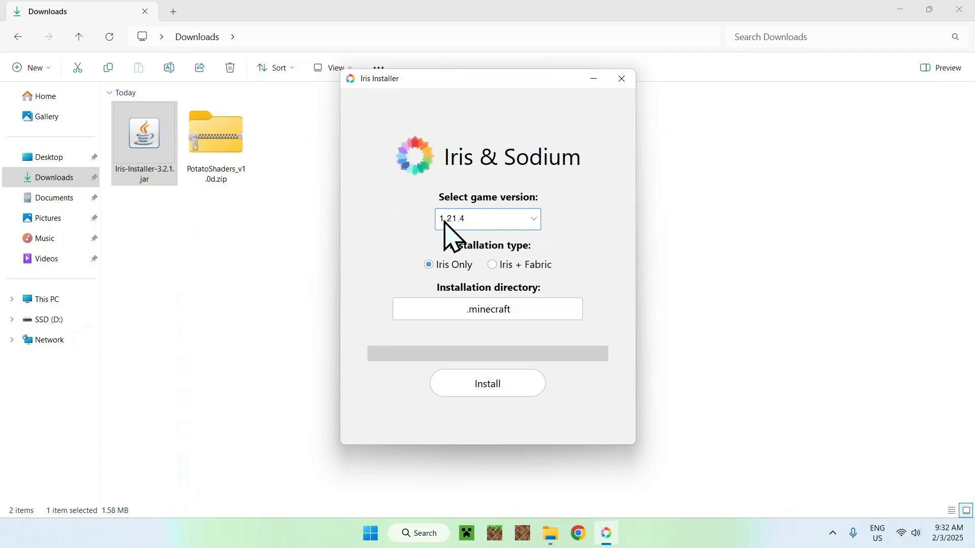
mouse_move(403, 224)
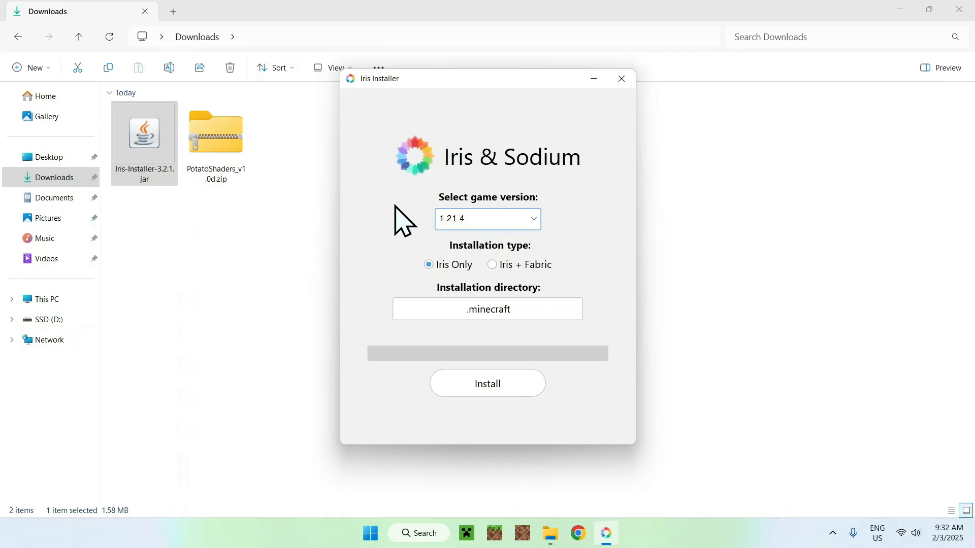
mouse_move(390, 264)
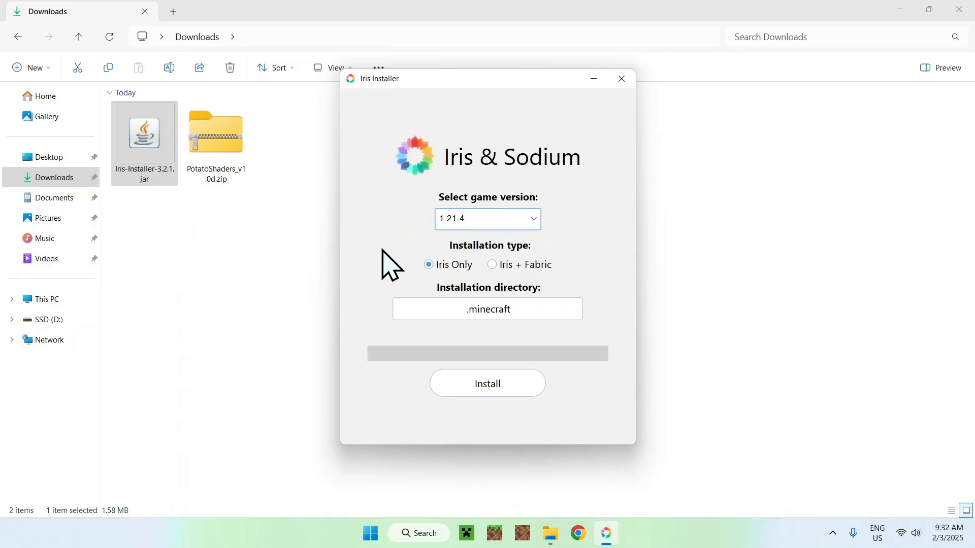
mouse_move(594, 270)
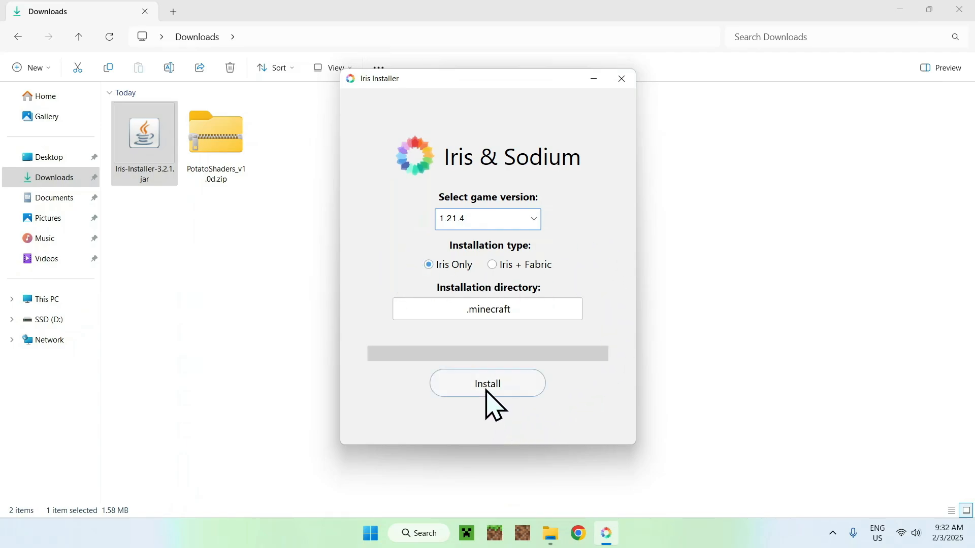
left_click(488, 383)
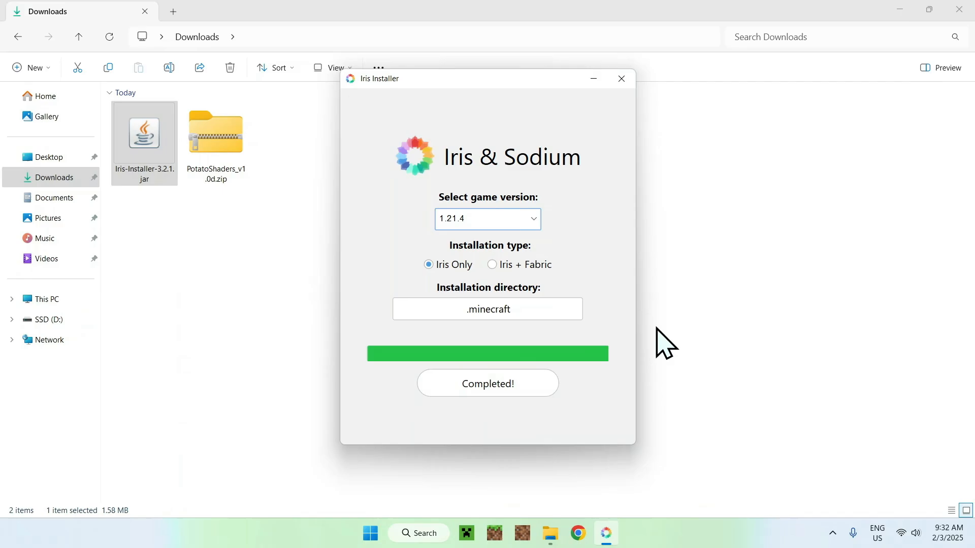
left_click(620, 78)
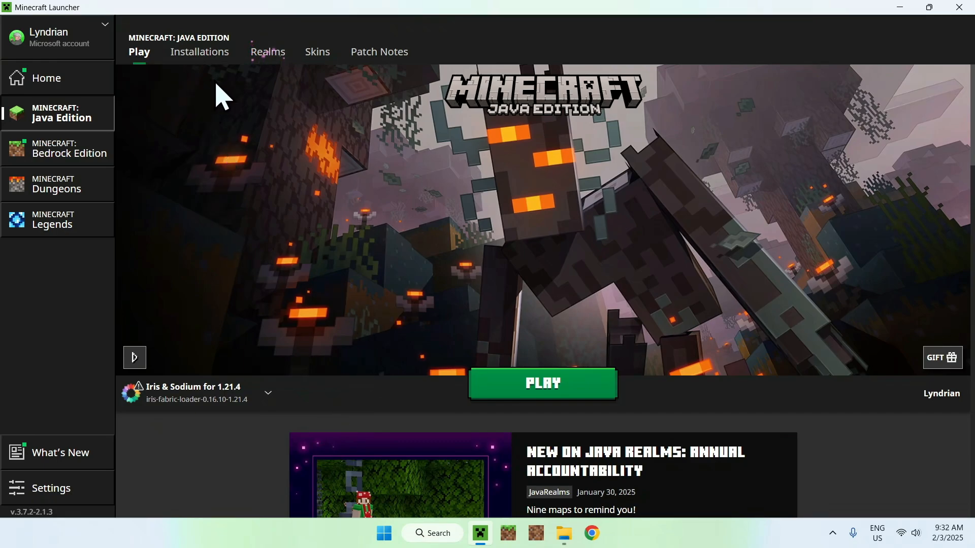
mouse_move(115, 305)
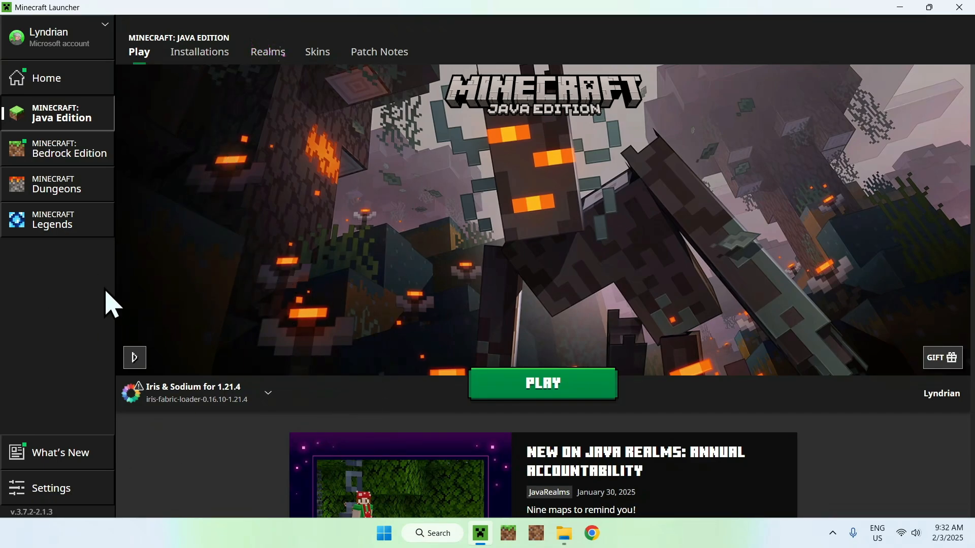
mouse_move(273, 287)
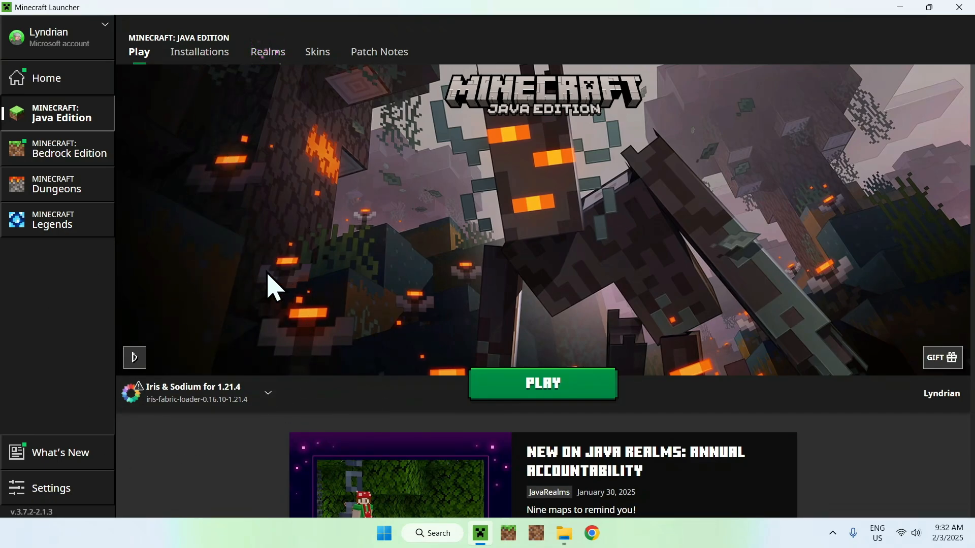
mouse_move(214, 94)
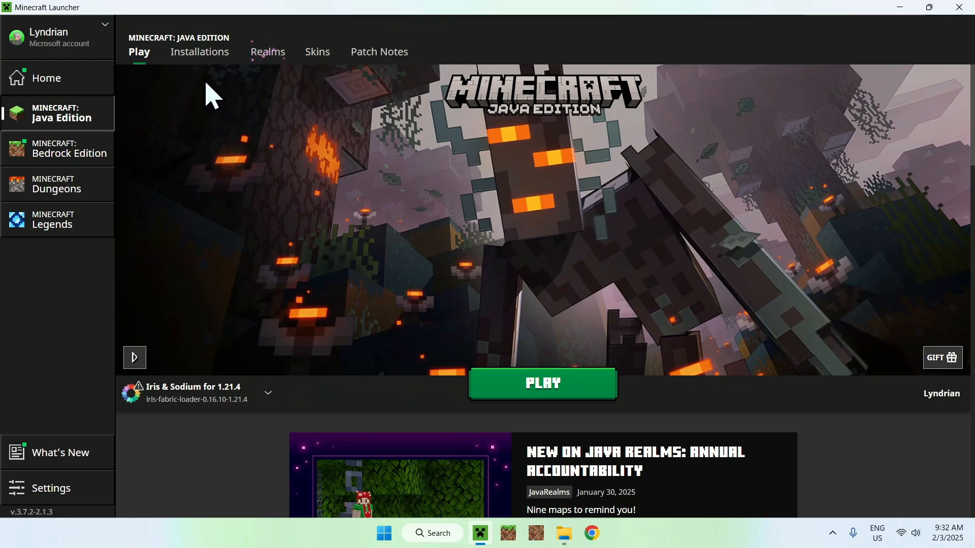
Open the Iris & Sodium for 1.21.4 game folder from the launcher's Installations list
left_click(199, 52)
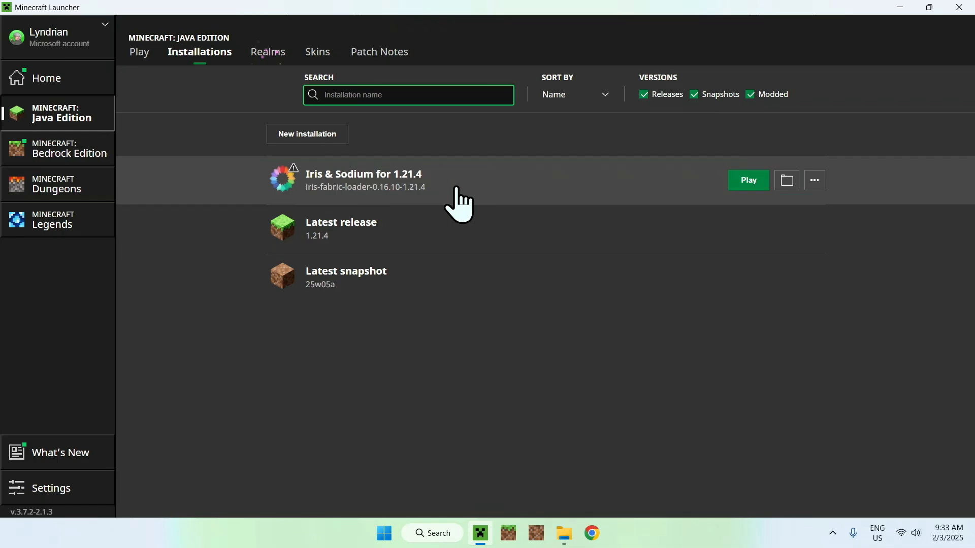
mouse_move(786, 180)
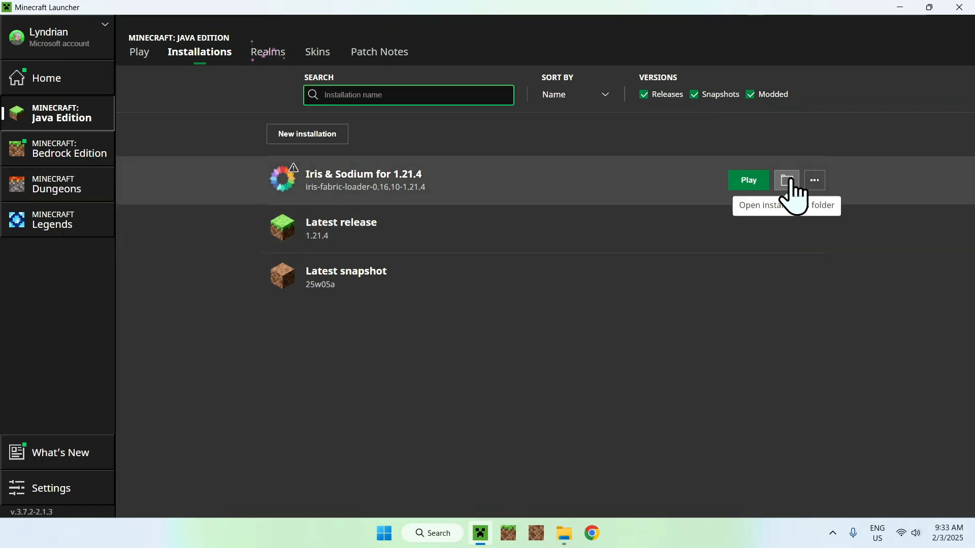
left_click(786, 180)
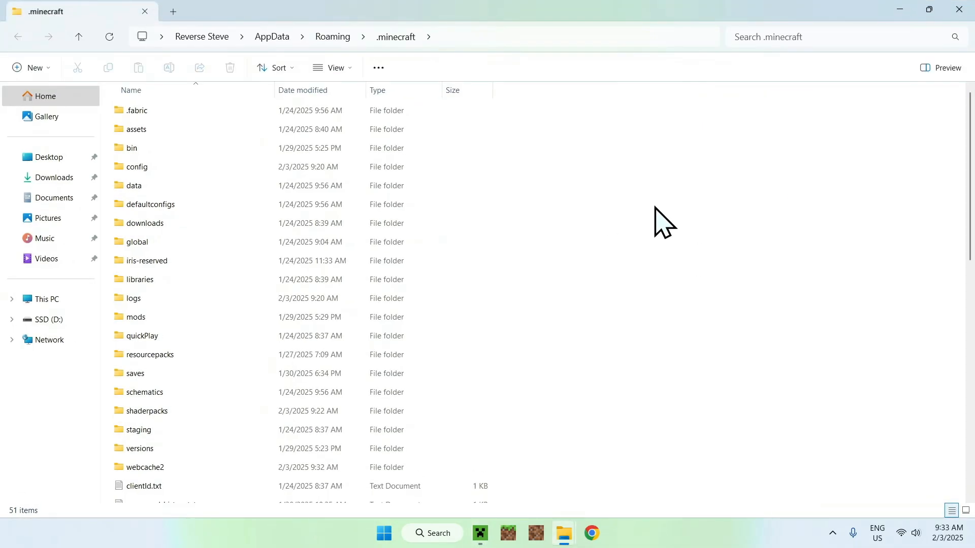
Open the .minecraft shaderpacks folder, then select PotatoShaders_v1.0d.zip in Downloads to copy
left_click(147, 410)
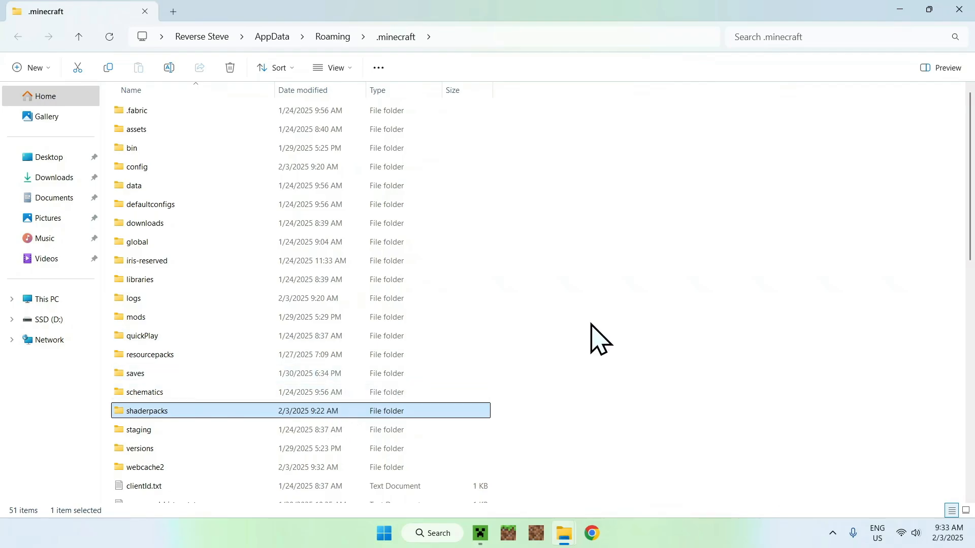
double_click(147, 410)
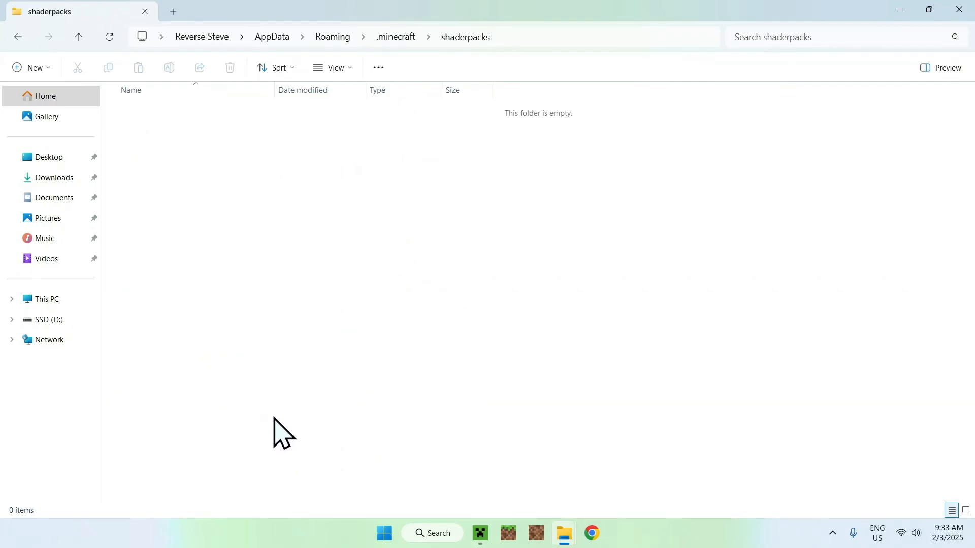
left_click(54, 177)
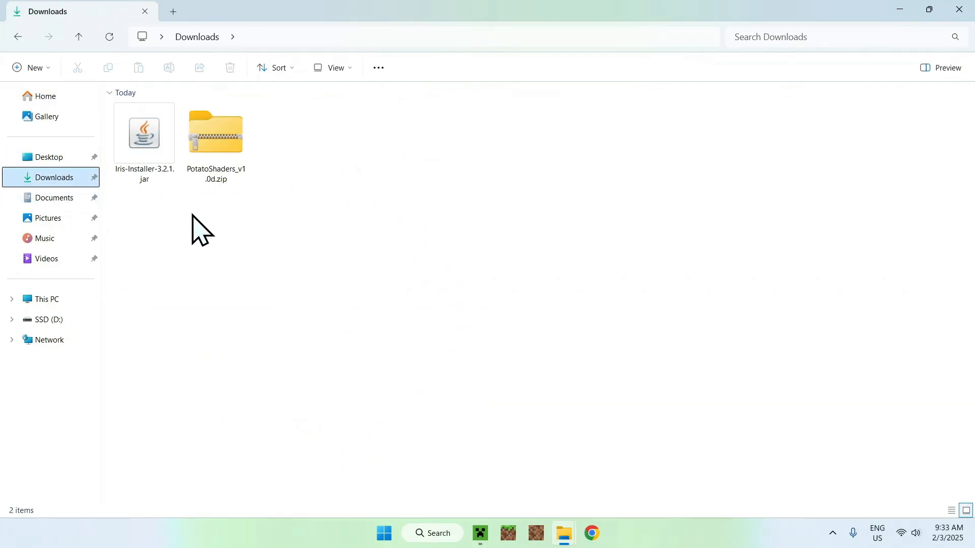
left_click(216, 133)
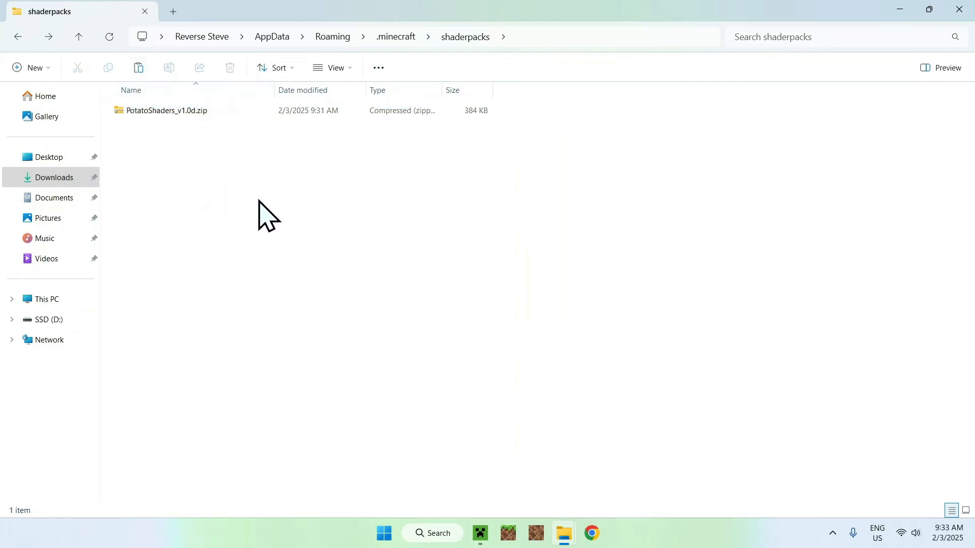
mouse_move(585, 202)
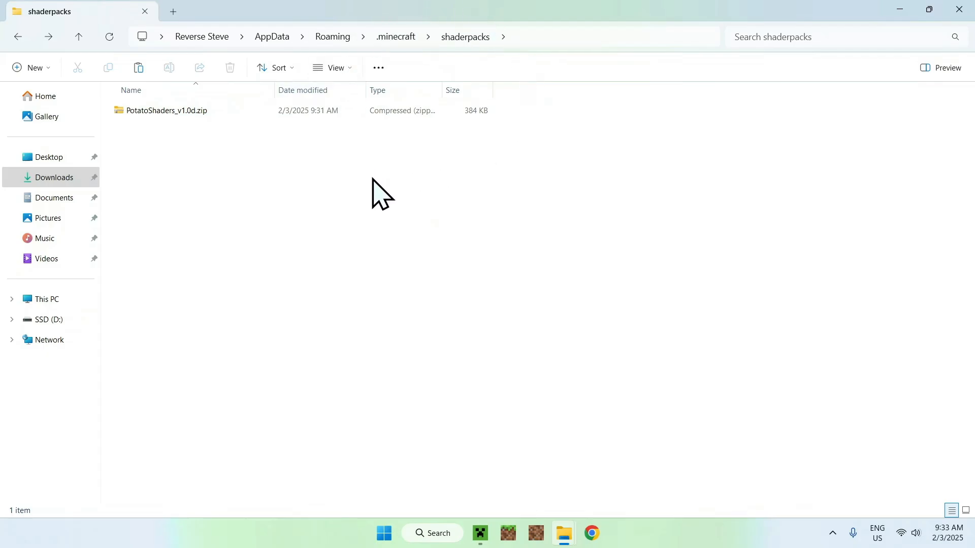
mouse_move(479, 532)
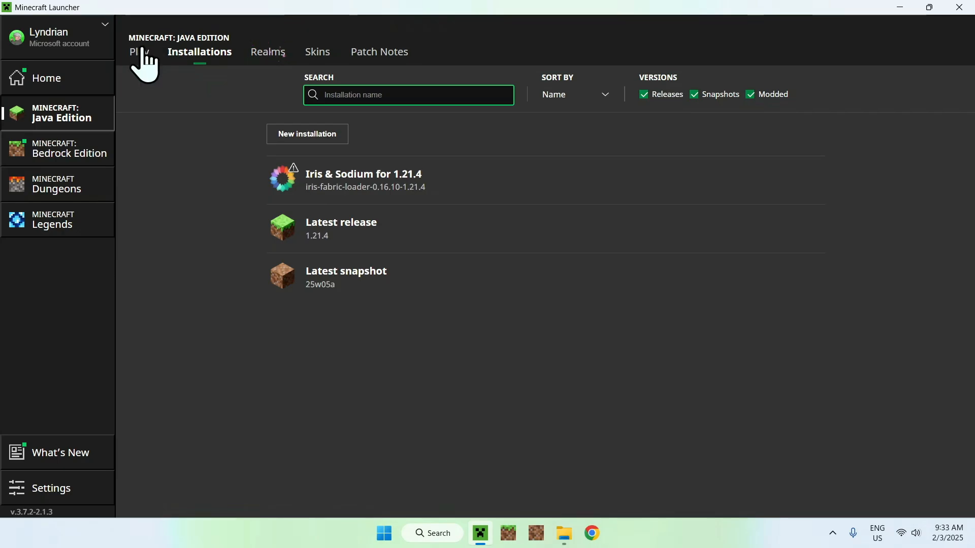
Launch the game from the Play page with the Iris & Sodium for 1.21.4 profile
left_click(139, 52)
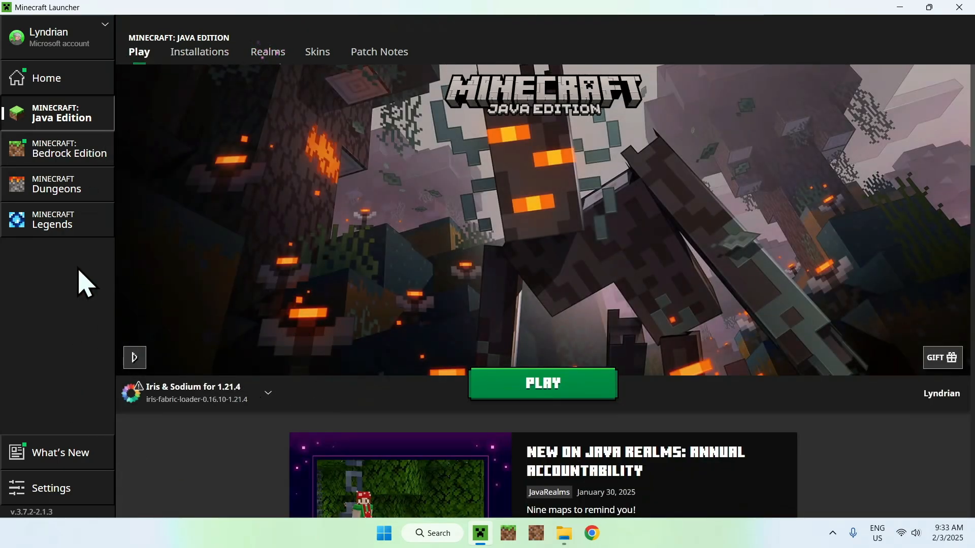
left_click(542, 383)
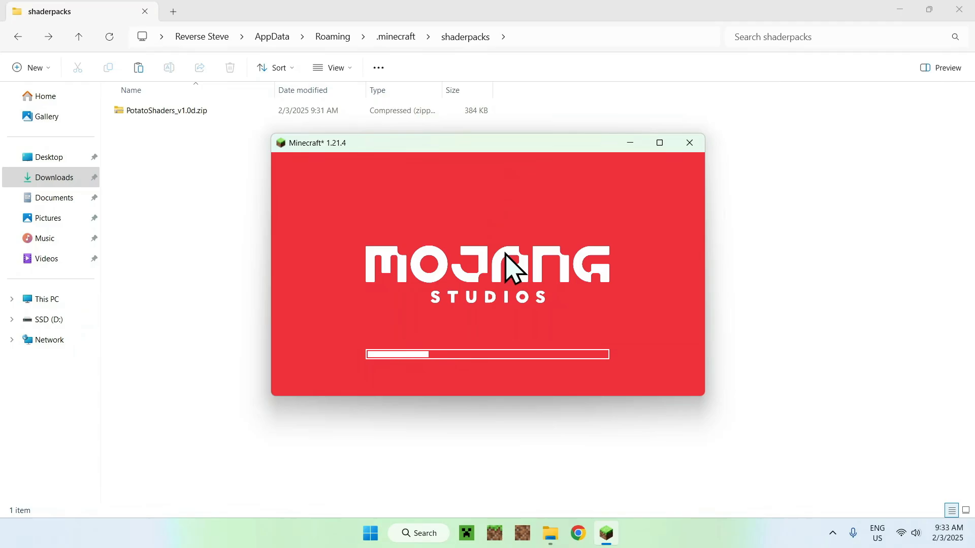
Load a singleplayer world in the modded 1.21.4 game and pause it
left_click(658, 142)
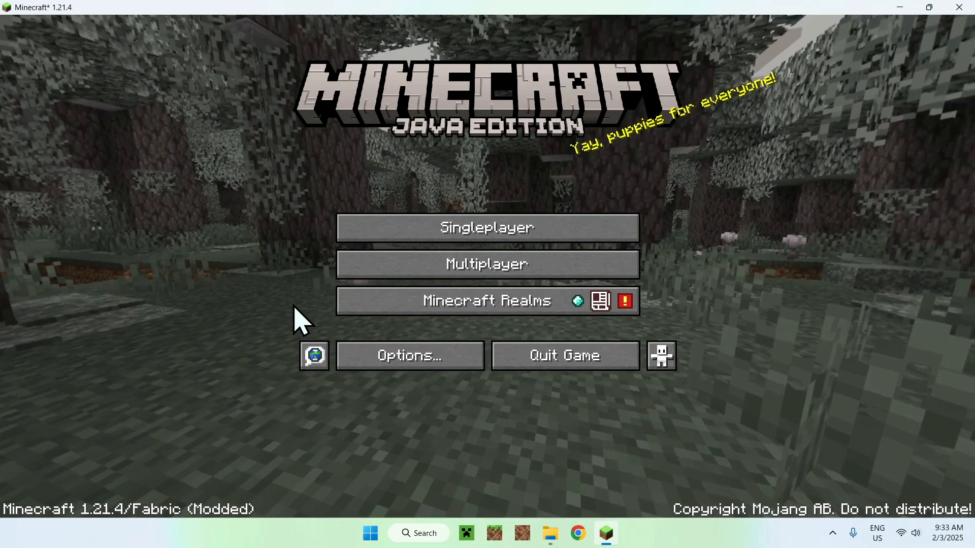
left_click(487, 228)
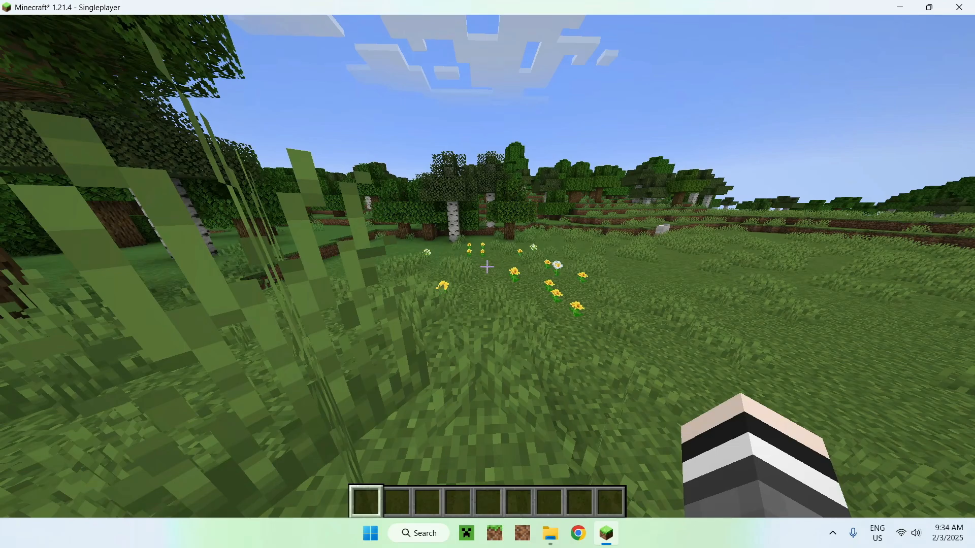
mouse_move(487, 267)
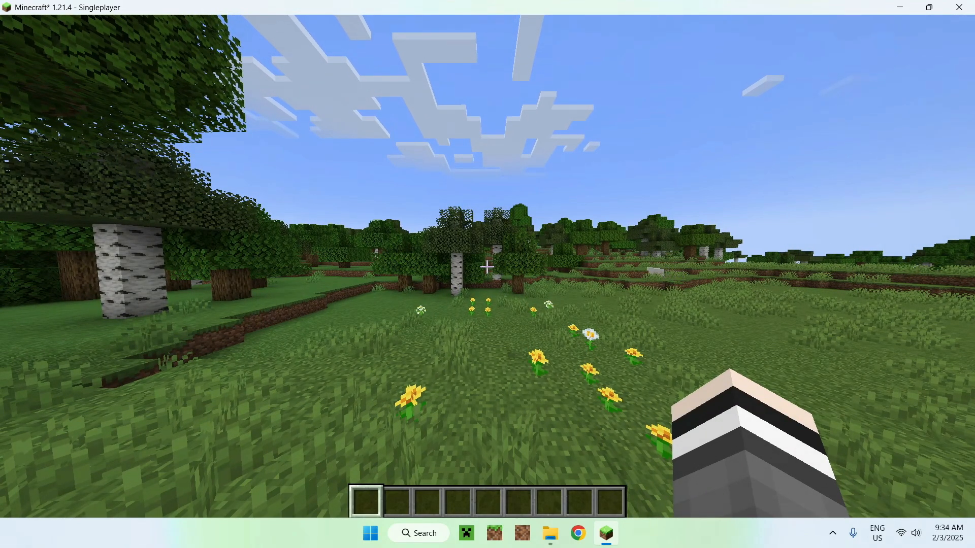
key("Escape")
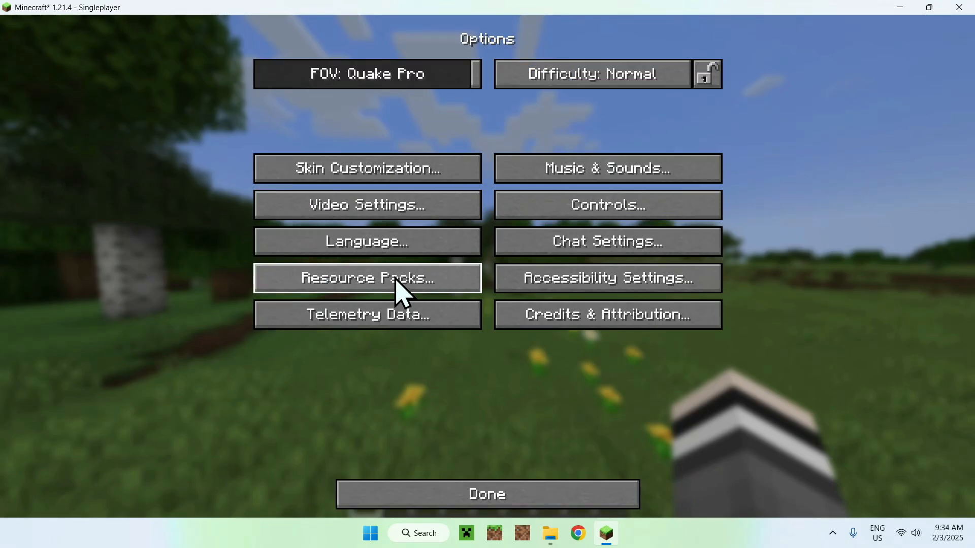
Select PotatoShaders_v1.0d.zip in the Video Settings shader pack list
left_click(366, 204)
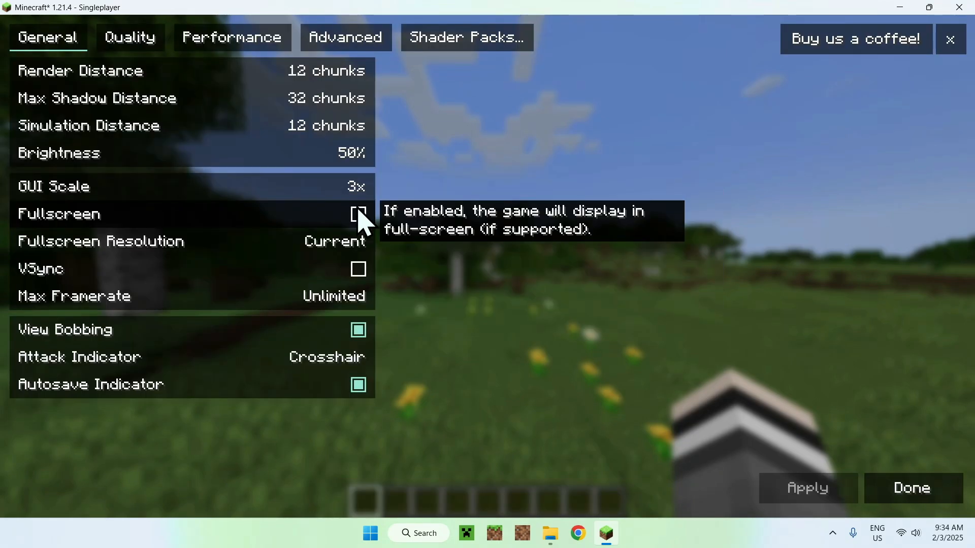
mouse_move(466, 47)
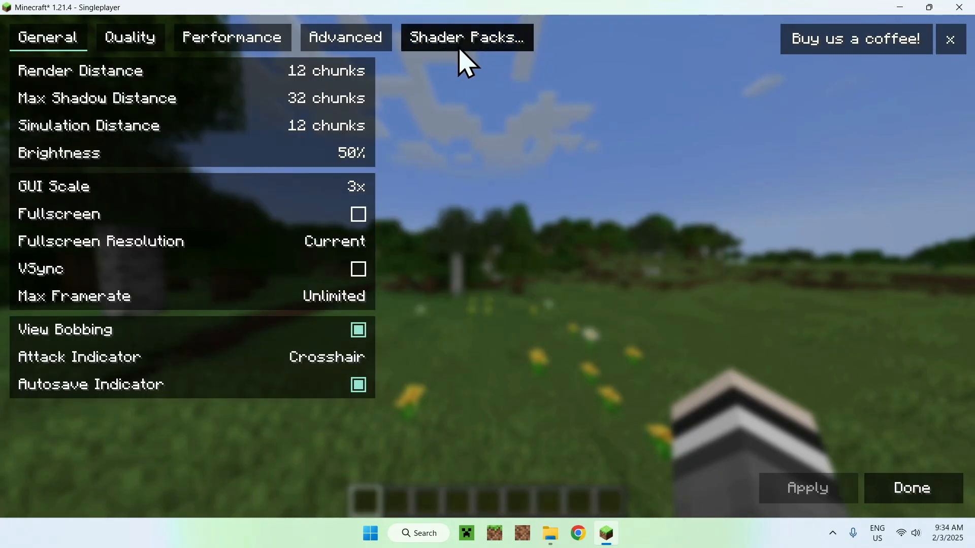
left_click(466, 37)
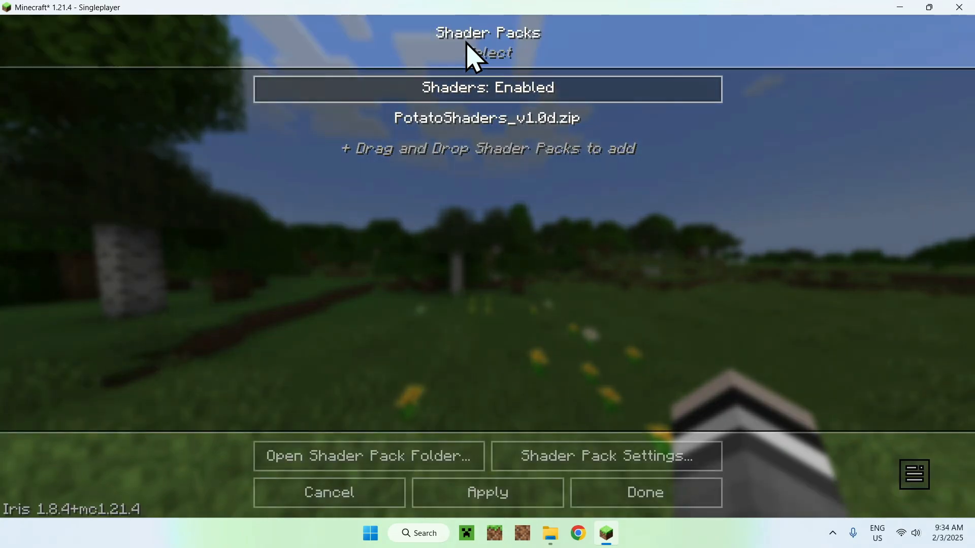
left_click(488, 119)
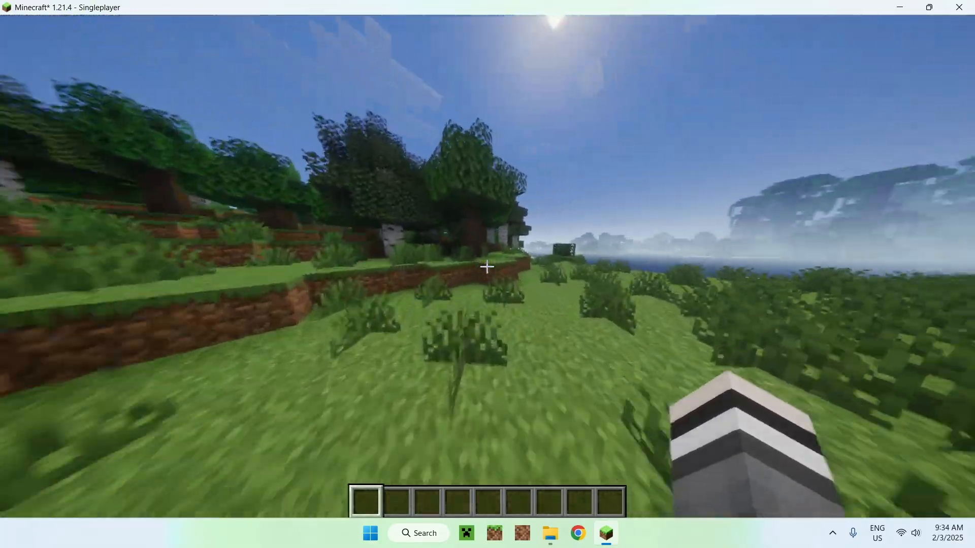
mouse_move(487, 268)
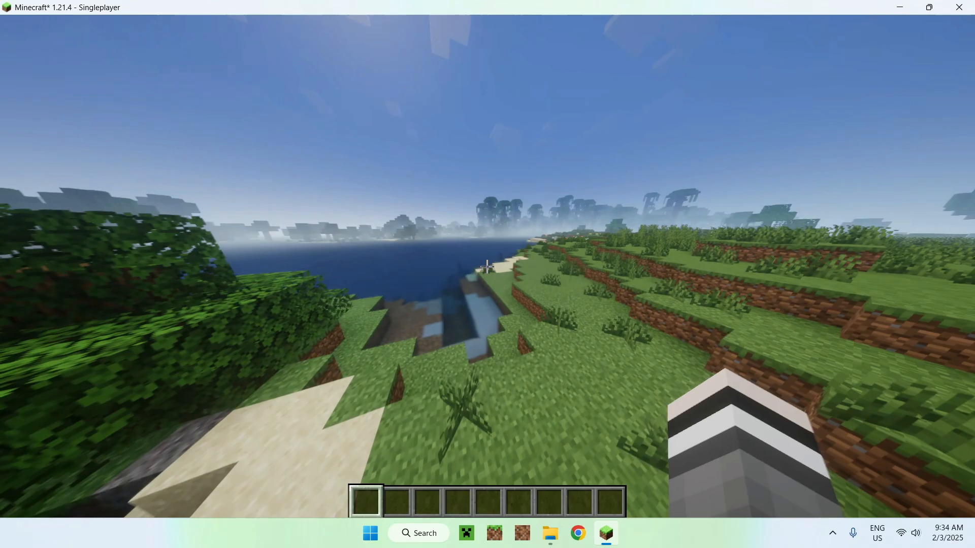
mouse_move(487, 274)
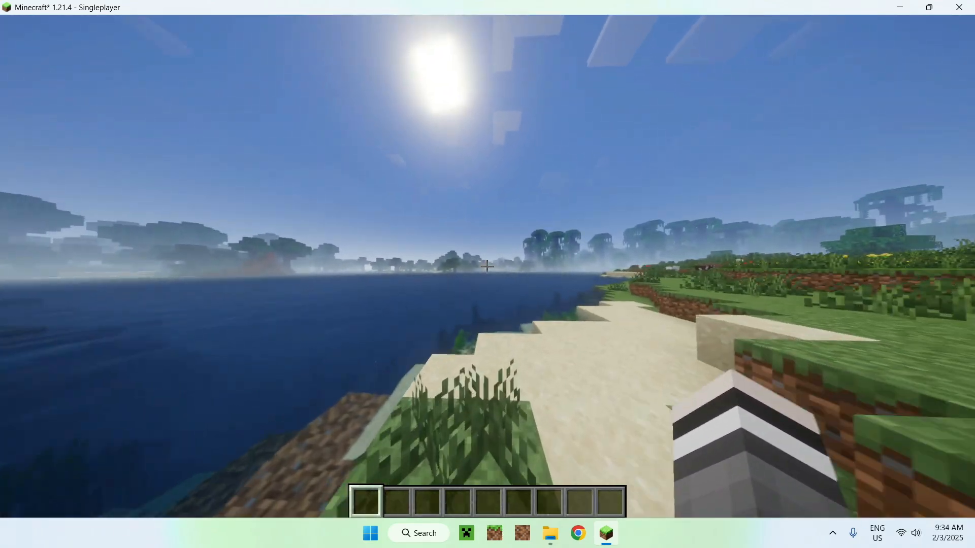
Change the PotatoShaders Sun Path Angle under Atmosphere, apply, and resume the world
key("Escape")
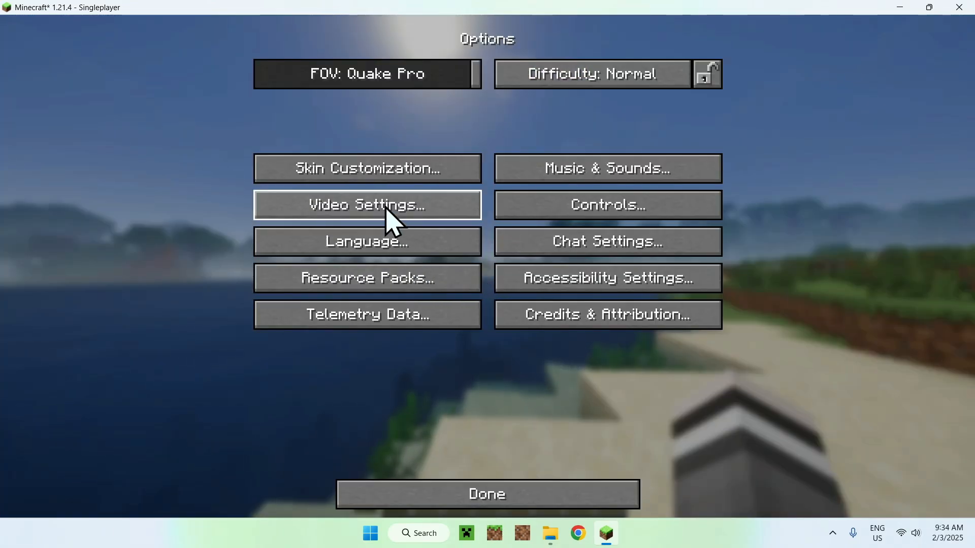
left_click(366, 205)
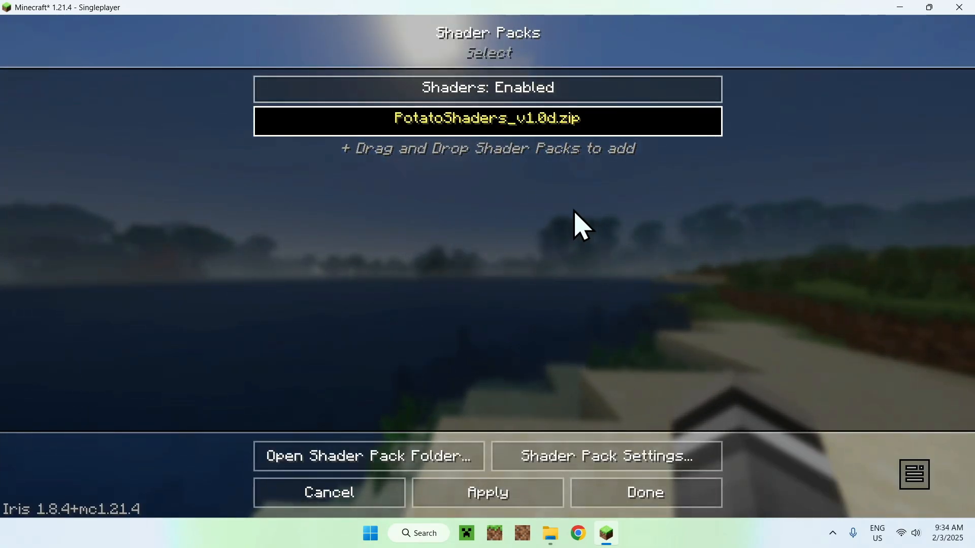
mouse_move(603, 472)
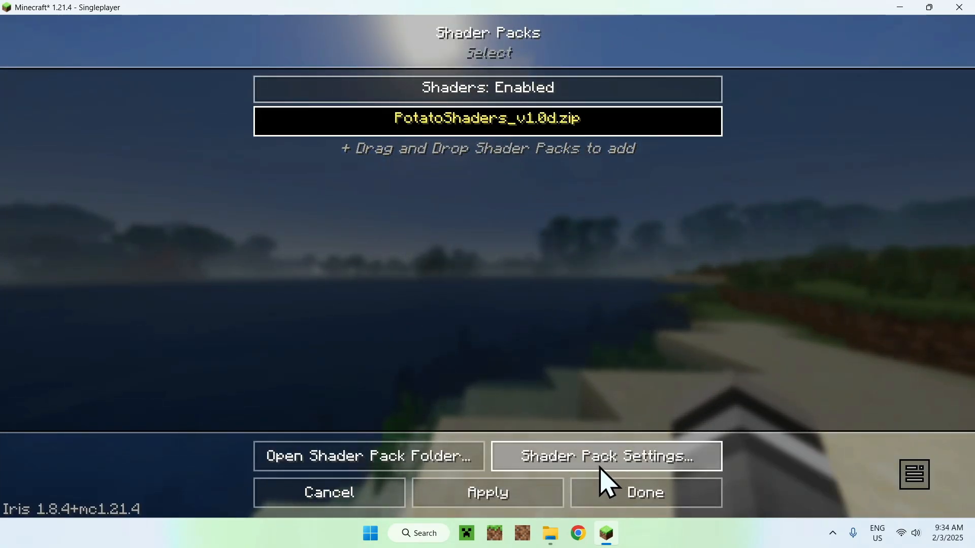
left_click(606, 456)
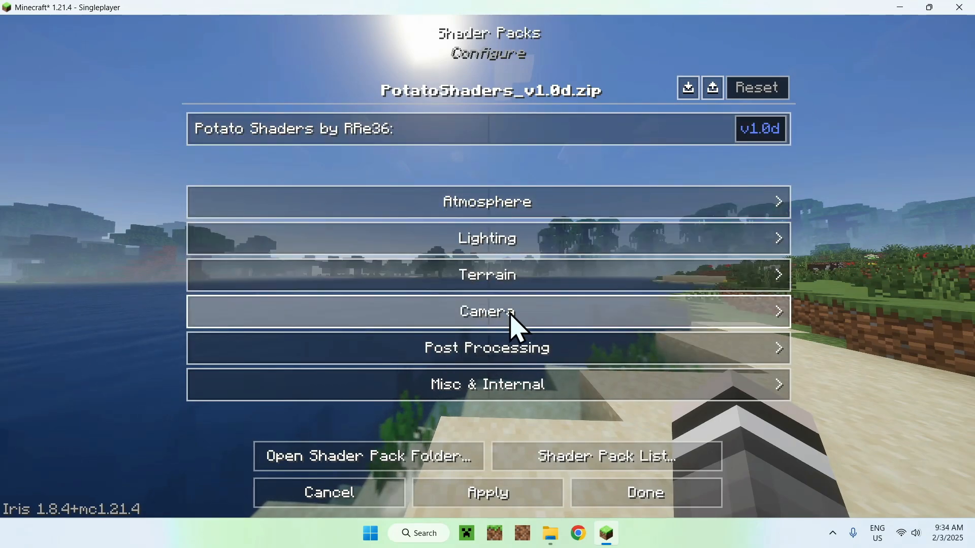
left_click(487, 238)
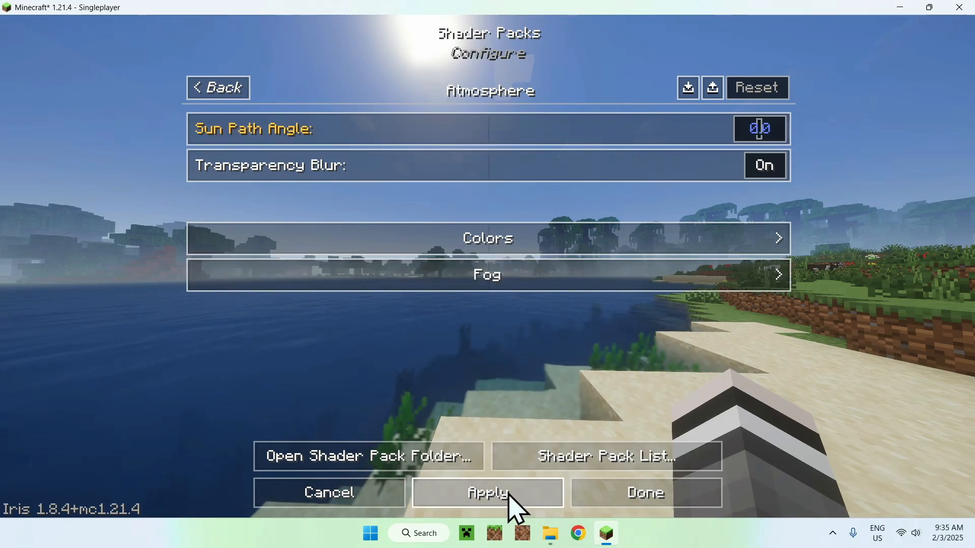
mouse_move(527, 140)
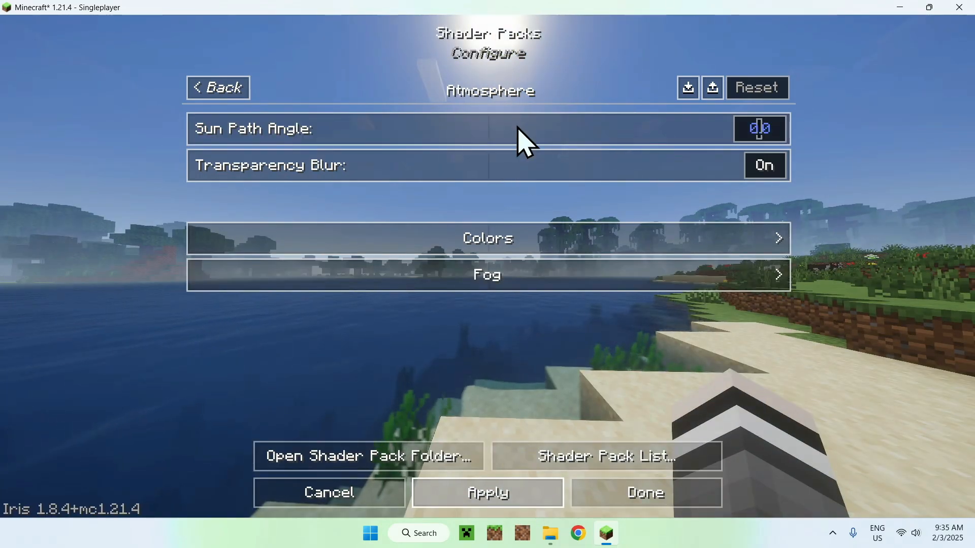
left_click(644, 492)
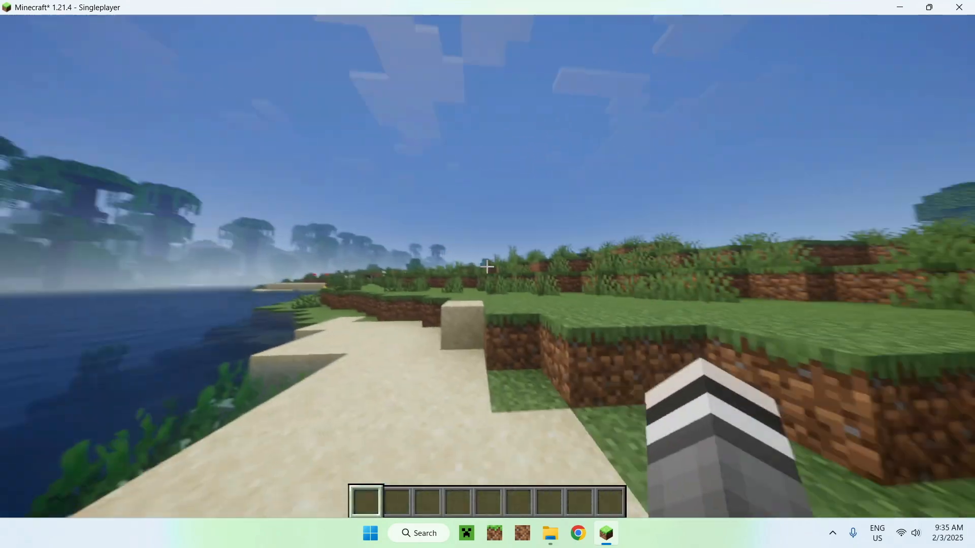